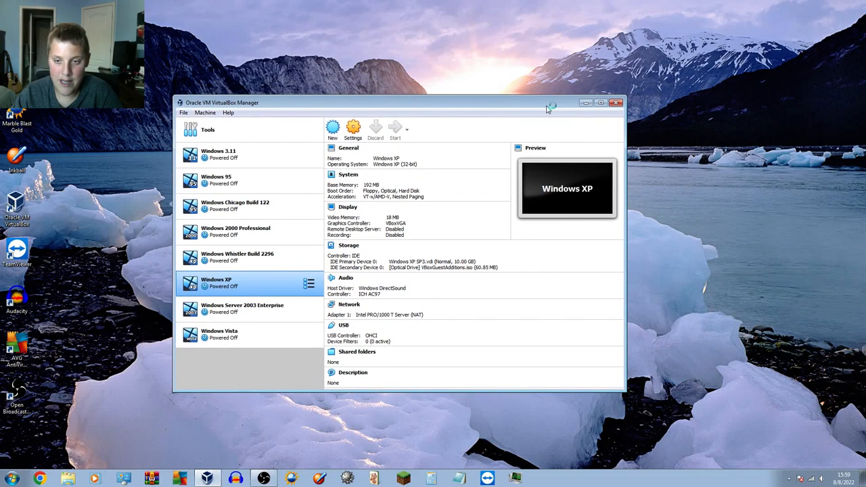
Start the Windows XP virtual machine from VirtualBox Manager.
click(615, 103)
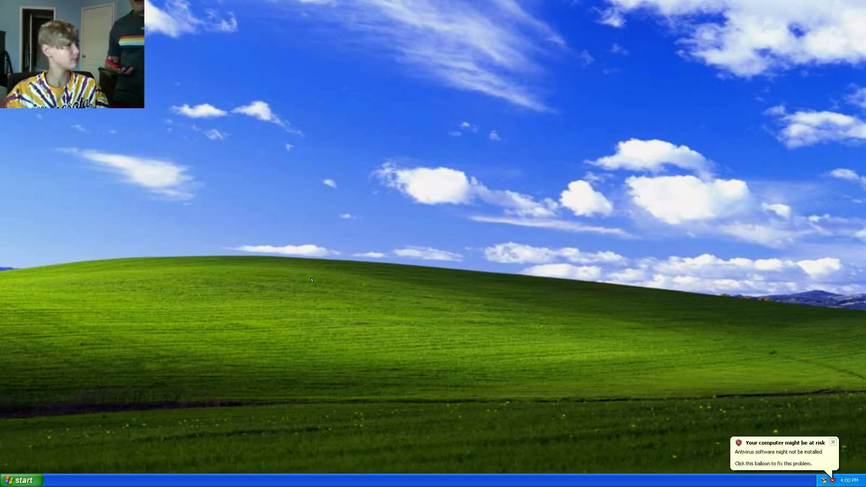
mouse_move(303, 224)
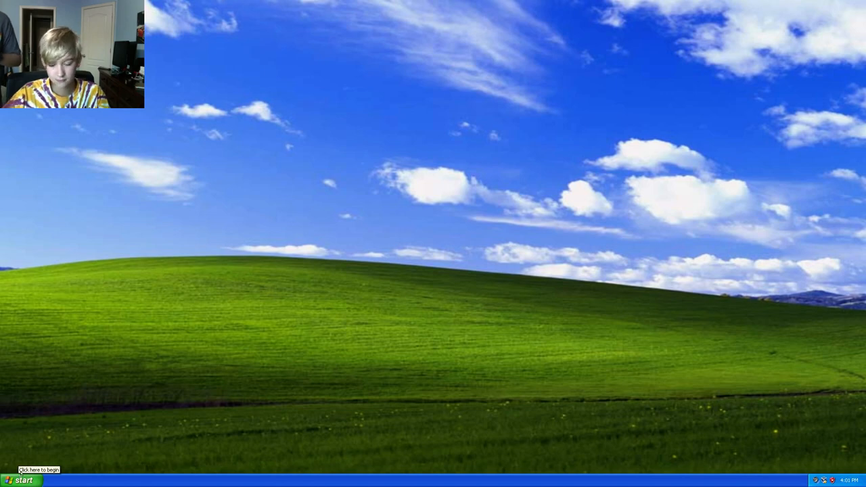
click(21, 480)
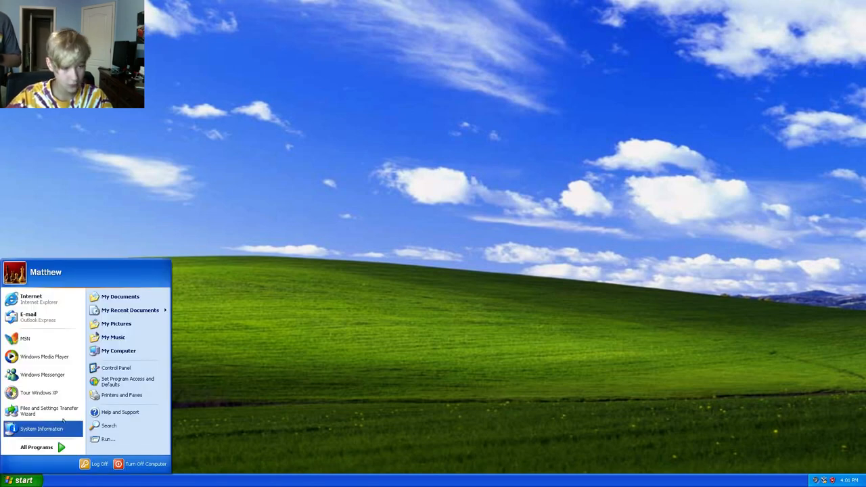
mouse_move(116, 368)
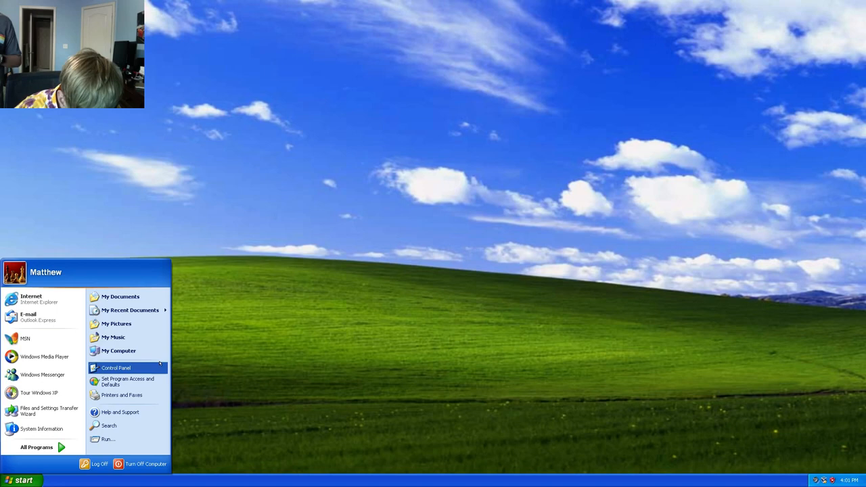
mouse_move(44, 411)
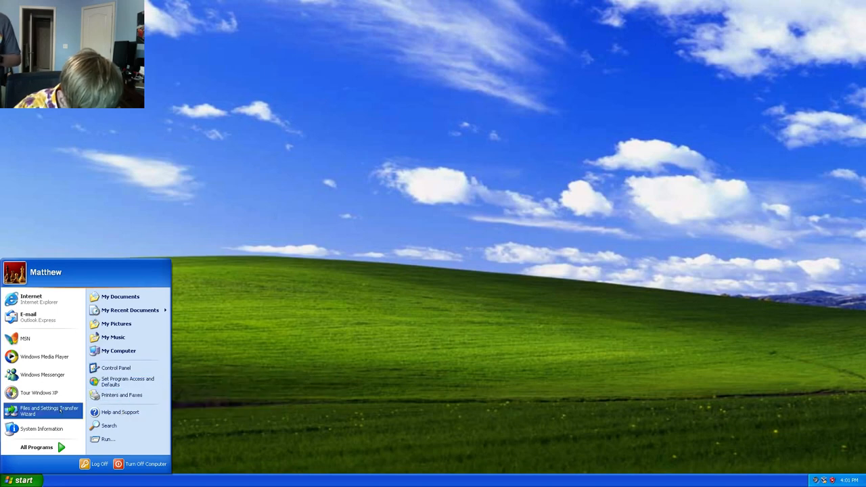
mouse_move(121, 296)
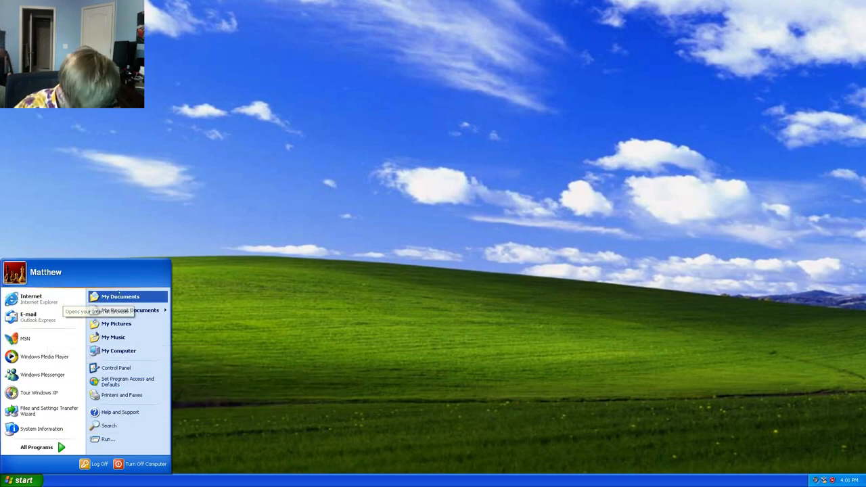
mouse_move(116, 323)
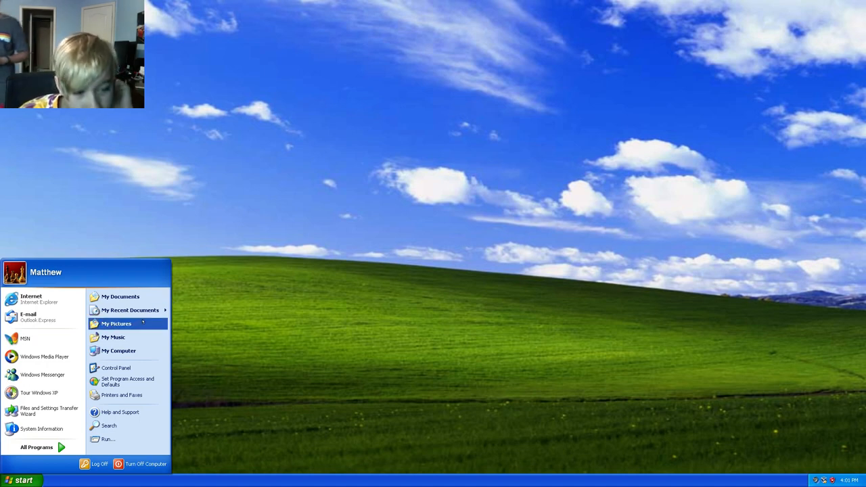
mouse_move(125, 381)
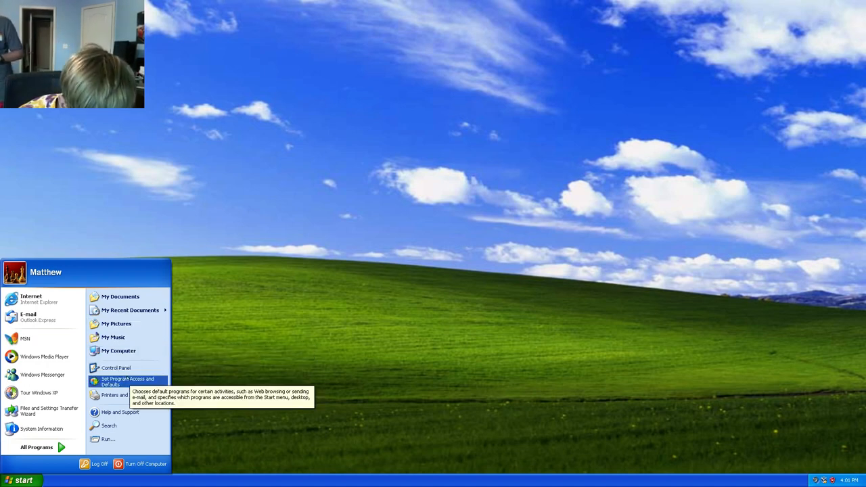
click(109, 425)
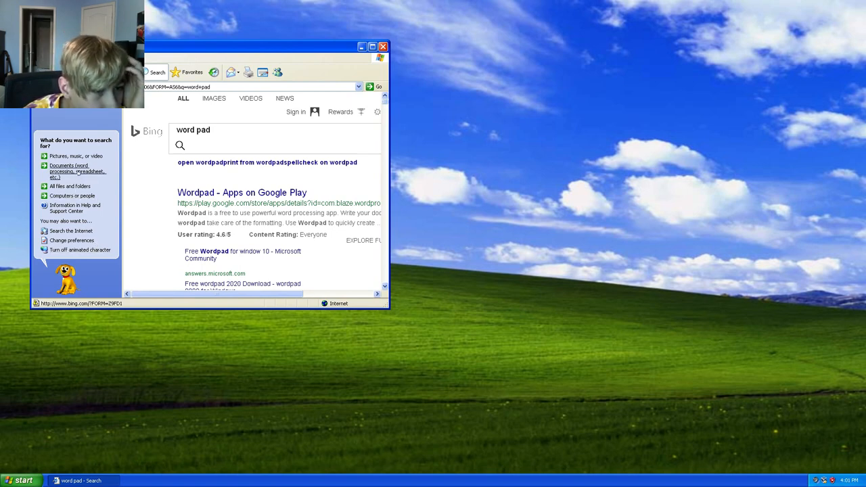
click(77, 171)
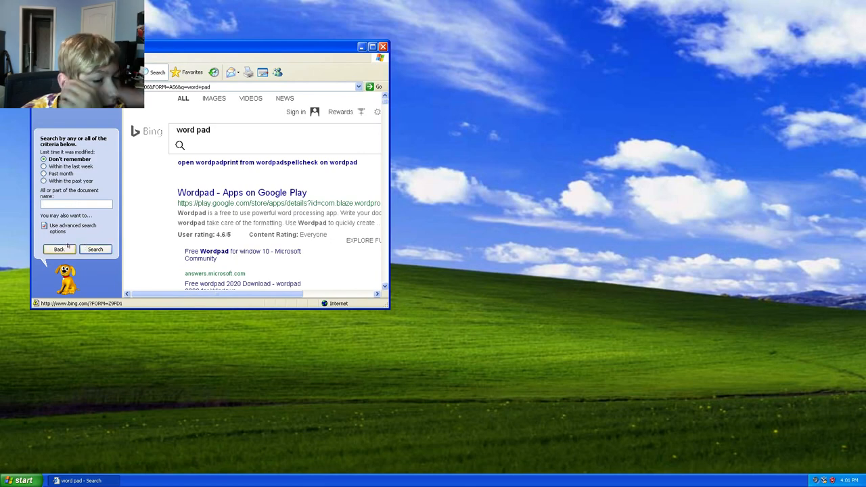
click(58, 249)
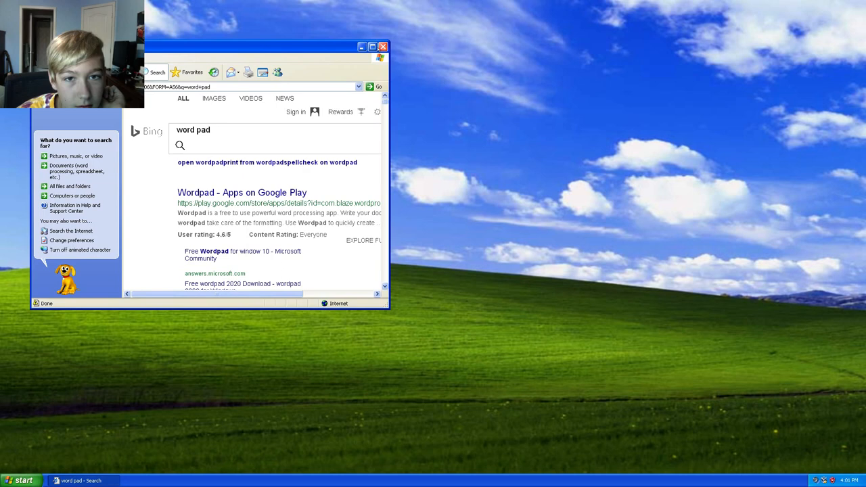
click(382, 46)
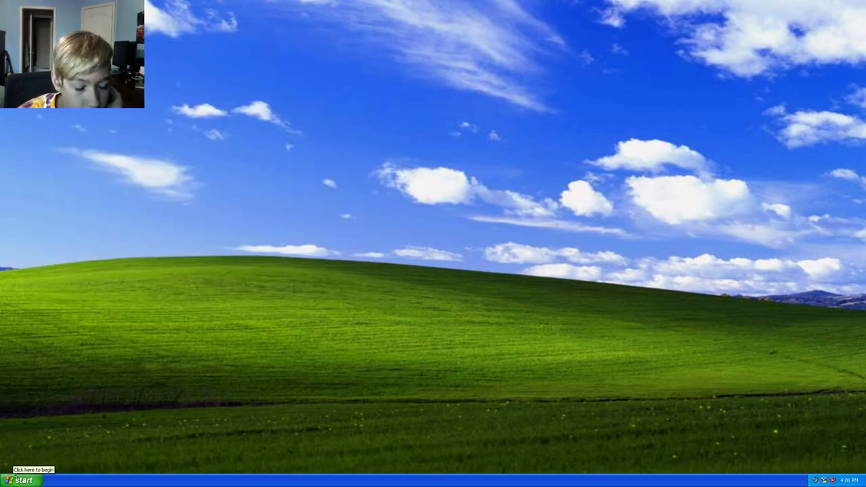
From the Start menu reach the 'Choosing the best program to write a document' article and launch Notepad from it.
click(23, 480)
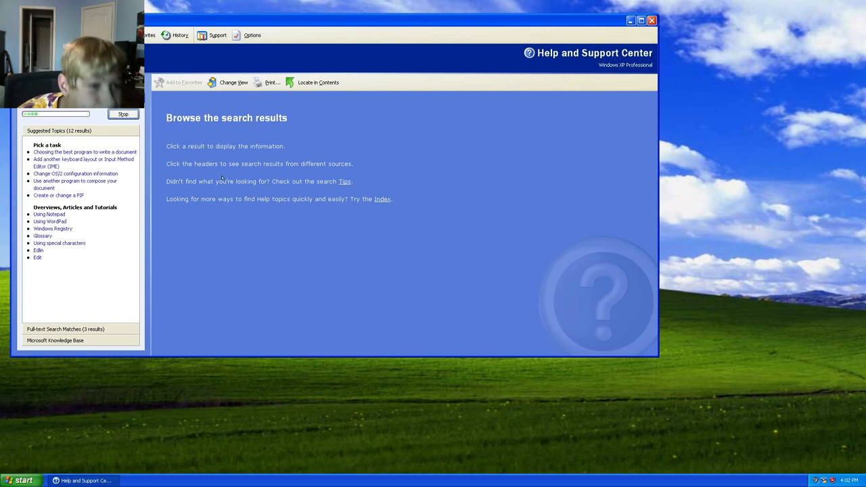
click(84, 152)
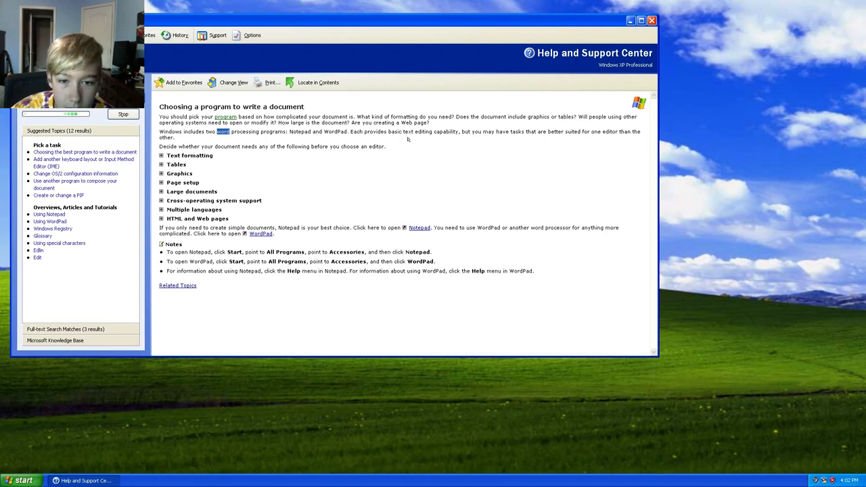
click(418, 228)
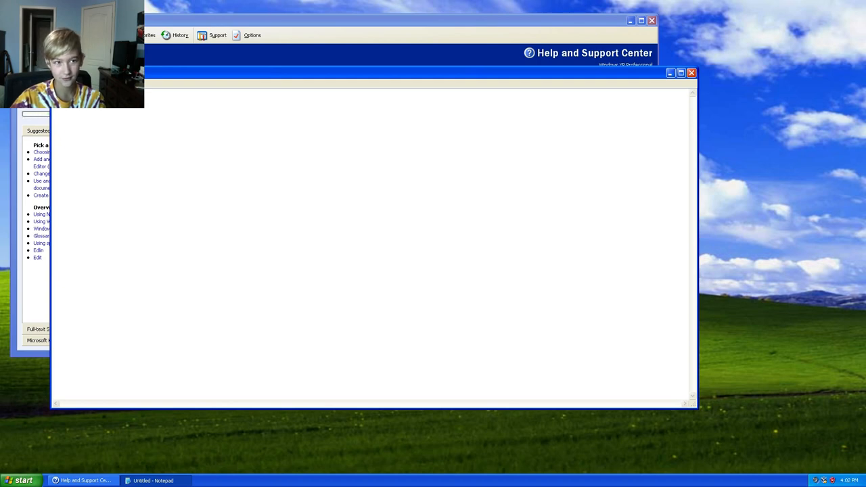
Write a nonsense sentence about doing the dishes, eating the cheese roll at 3 am, among us irl.
text(ing the dishes befor)
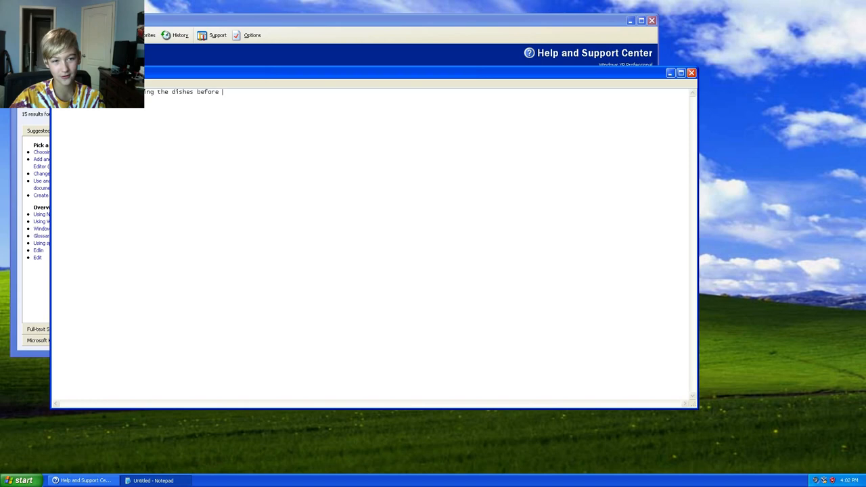
text(eating the)
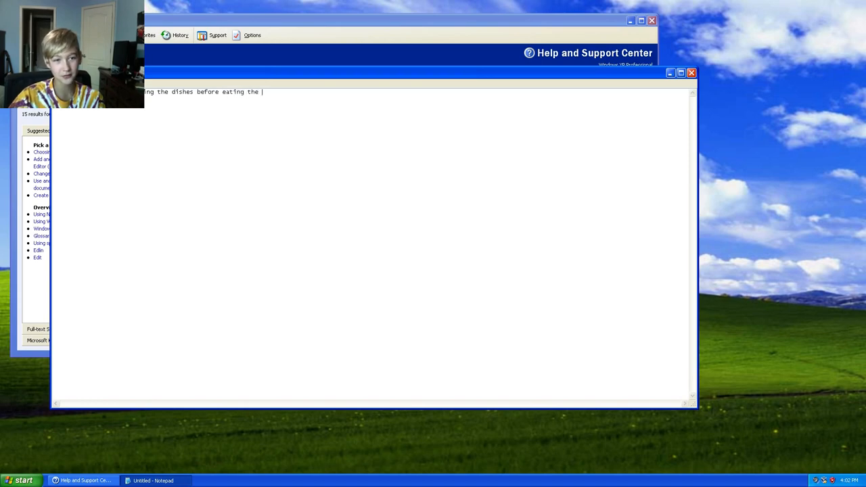
text(cheese rollar coaster at)
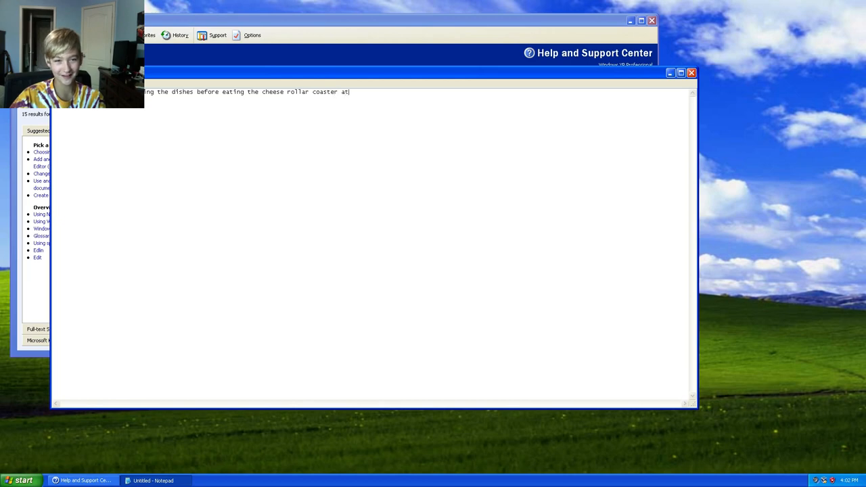
text(3 am in a)
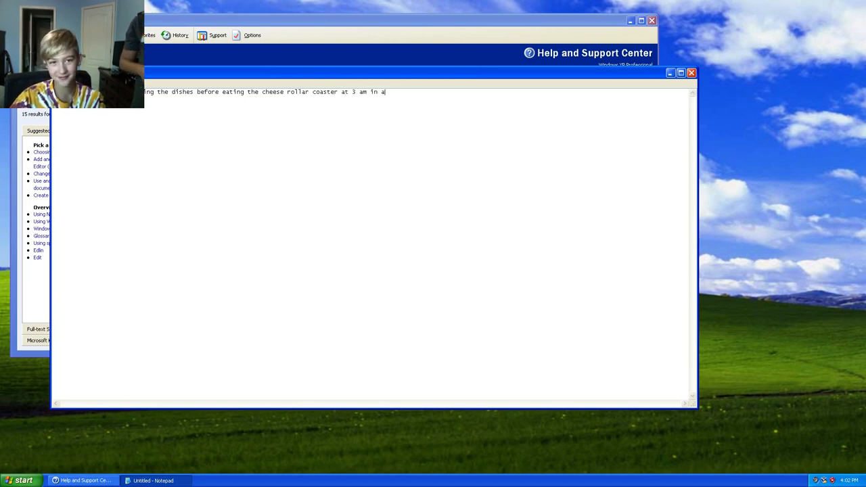
text(mong us)
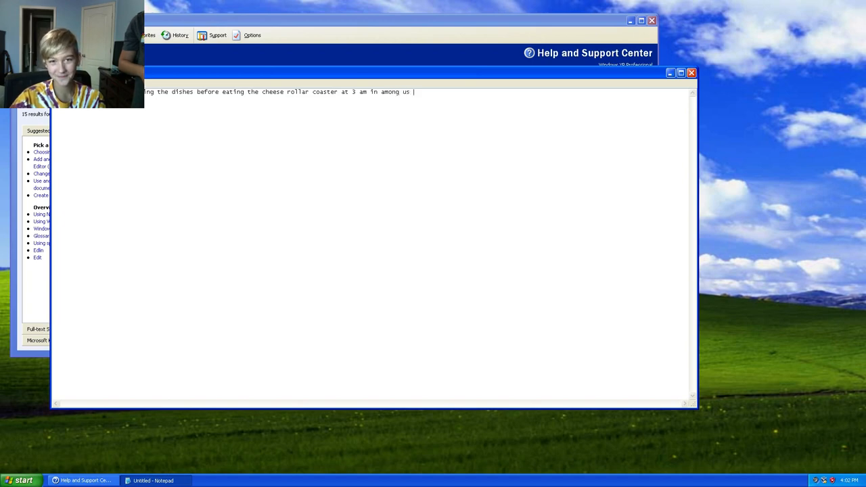
text(irl.)
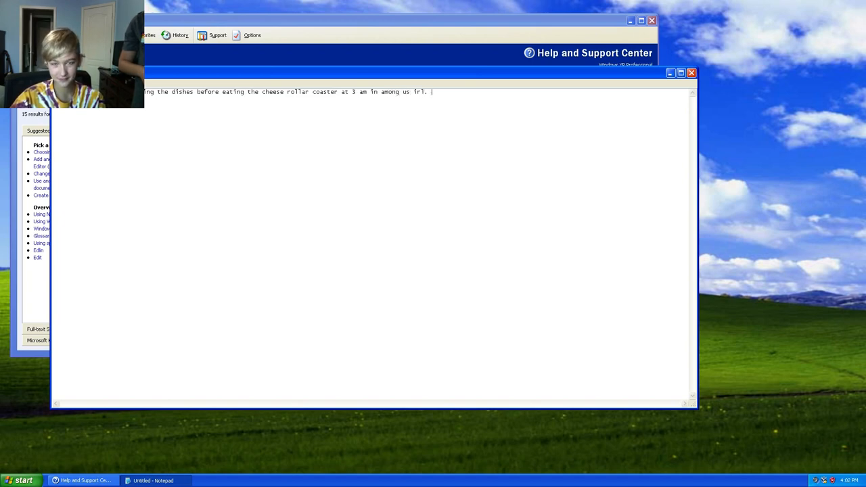
text(shot i)
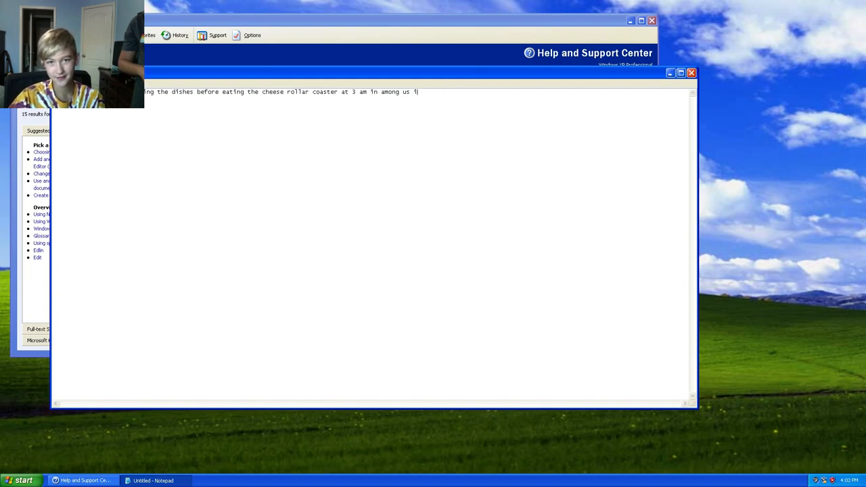
key(backspace)
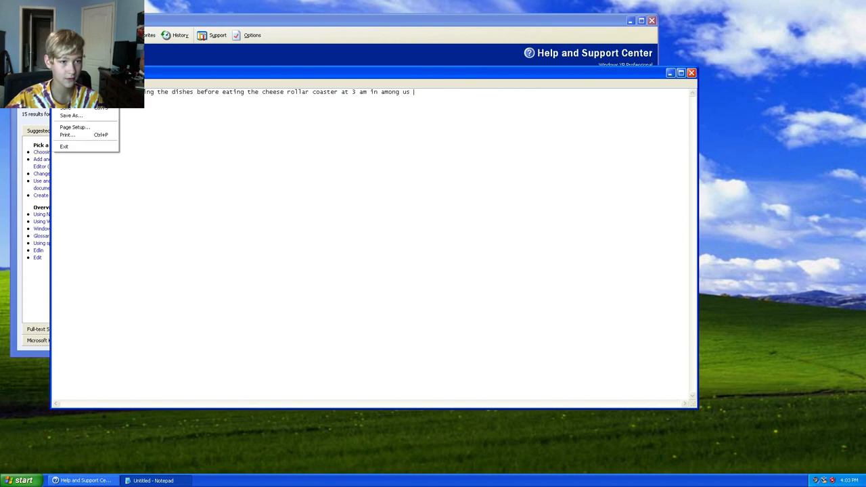
Save the note as a text file named asdf.
click(71, 115)
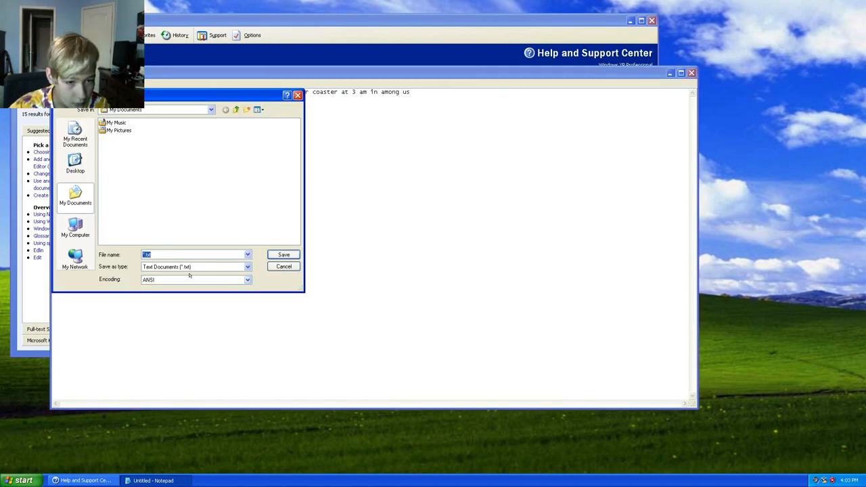
text(asdf)
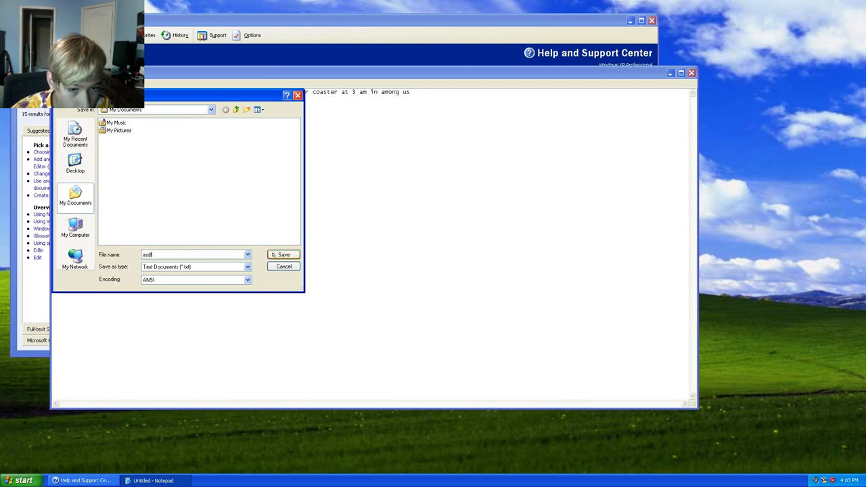
click(283, 255)
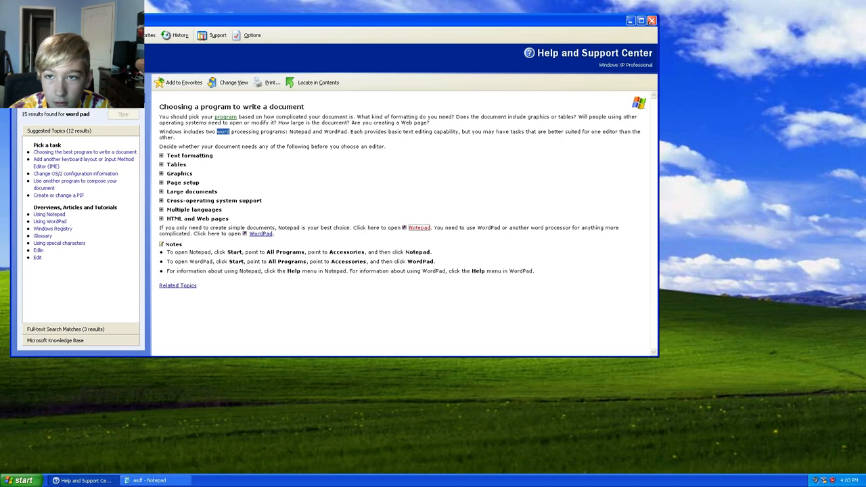
Close Help and Support and the asdf note, then go to My Documents.
click(652, 20)
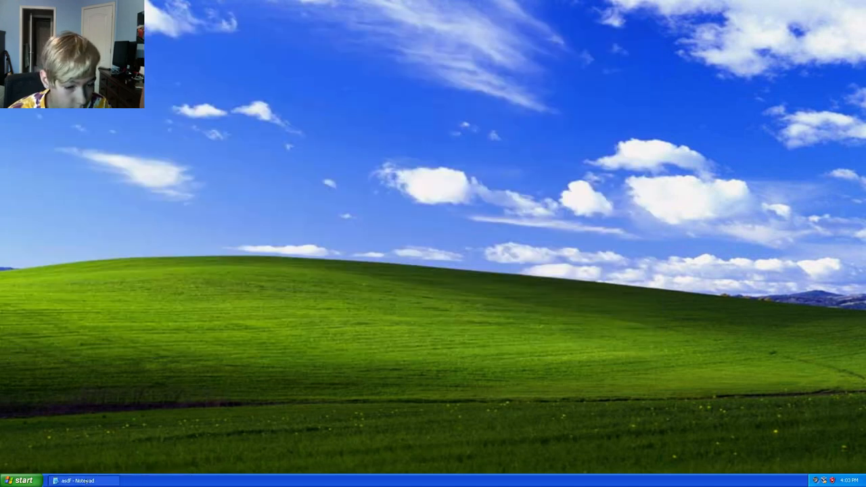
click(77, 481)
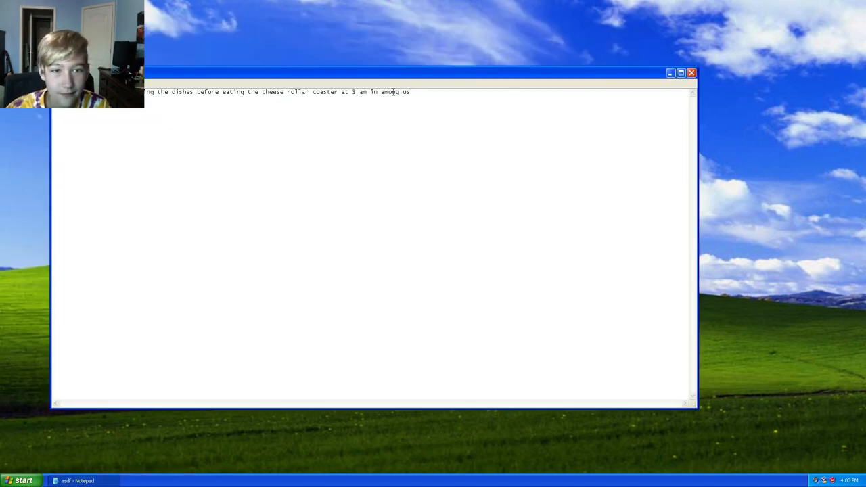
click(692, 73)
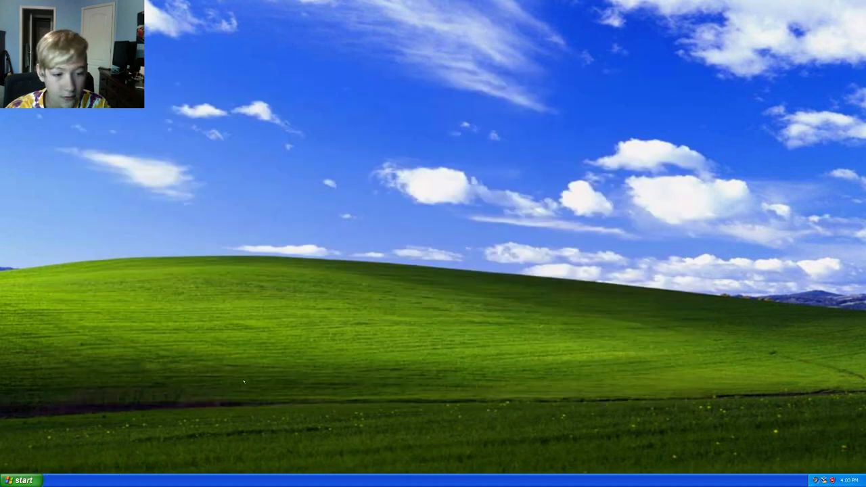
click(22, 480)
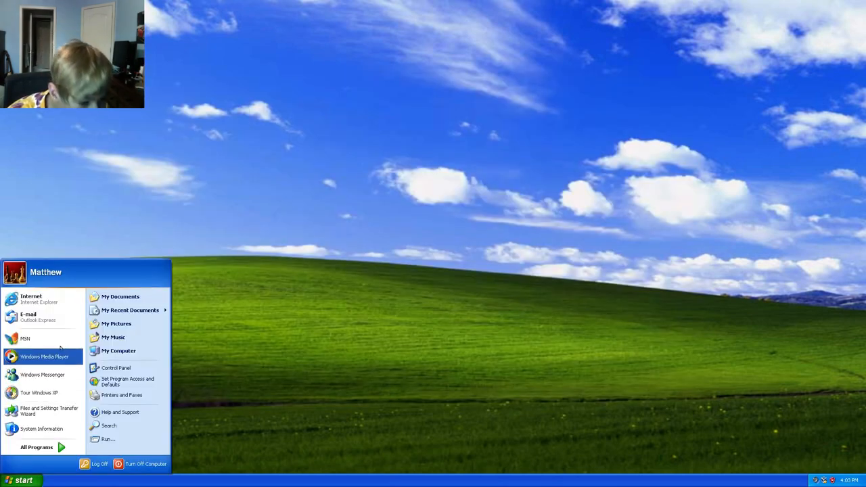
mouse_move(121, 296)
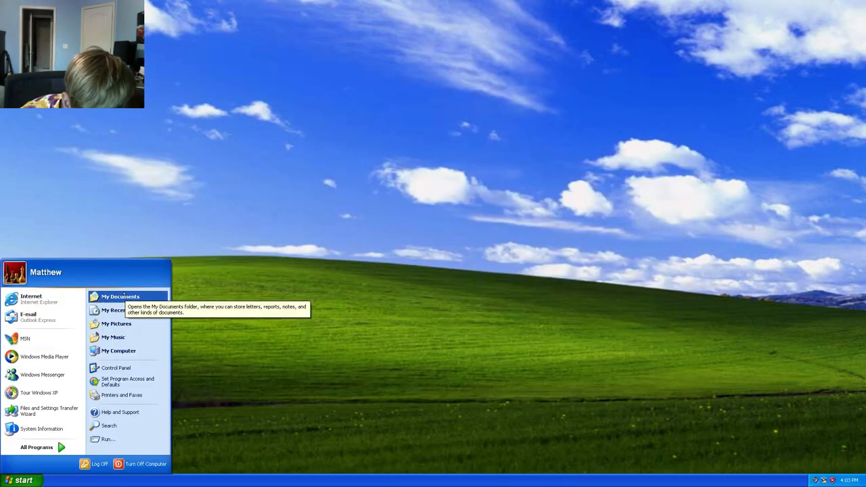
click(120, 296)
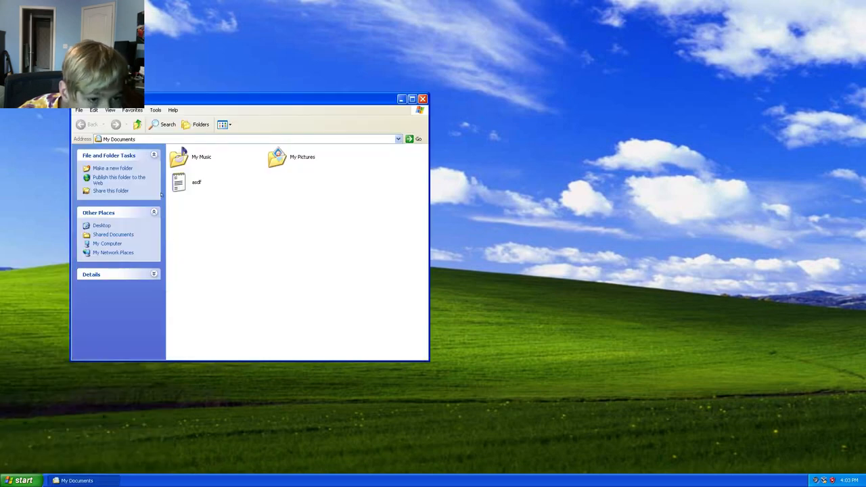
Delete the asdf text document and confirm sending it to the Recycle Bin.
double_click(196, 182)
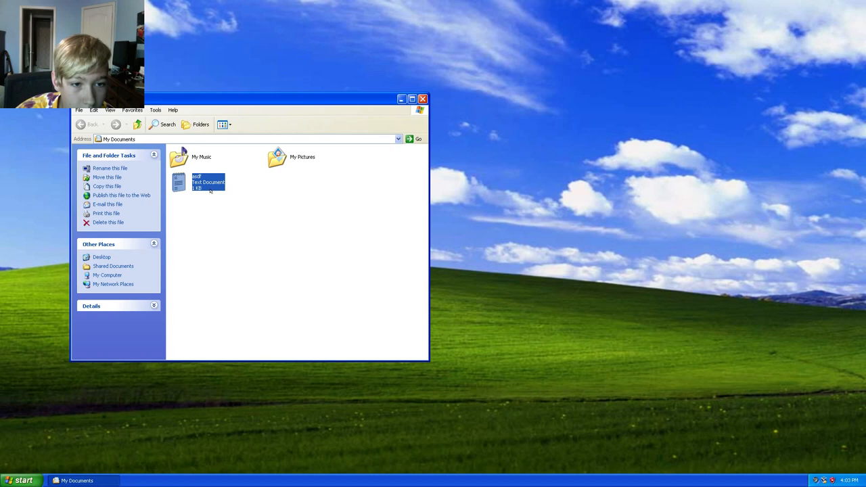
right_click(197, 183)
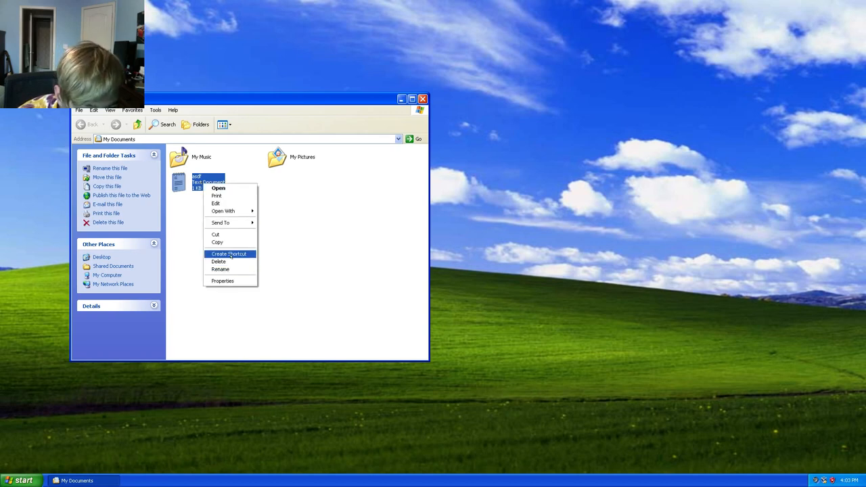
click(218, 261)
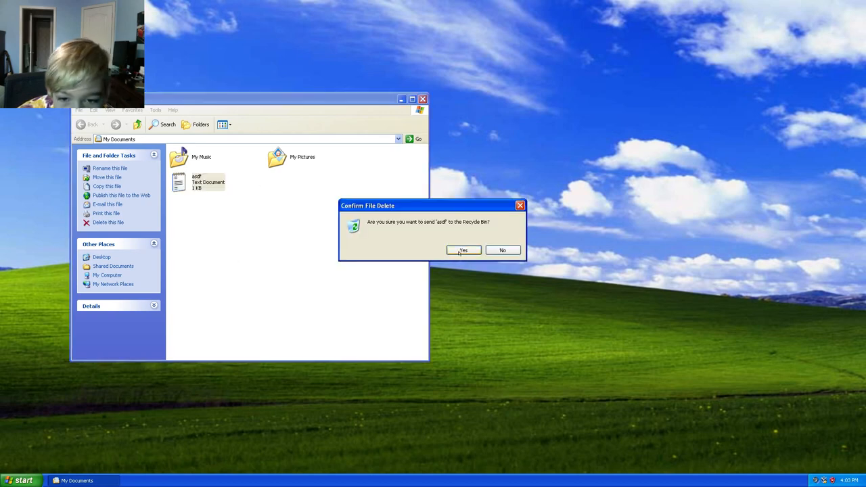
click(462, 250)
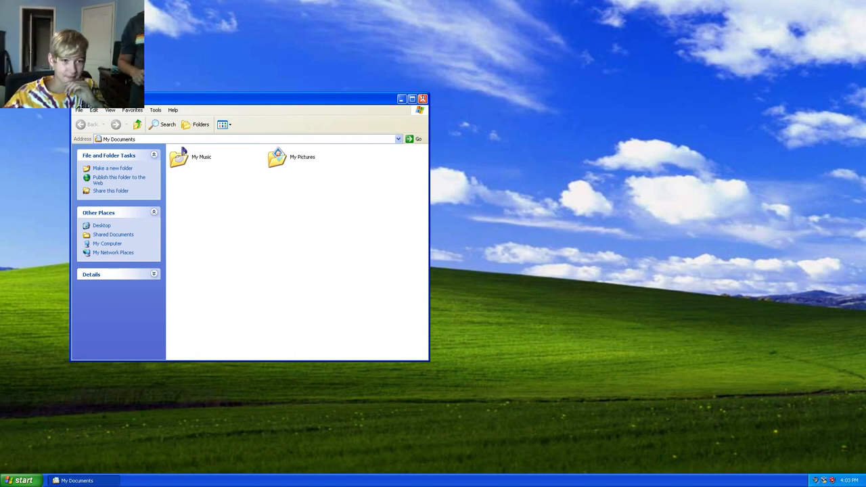
Close My Documents, briefly open and close the Search window from the Start menu.
click(422, 99)
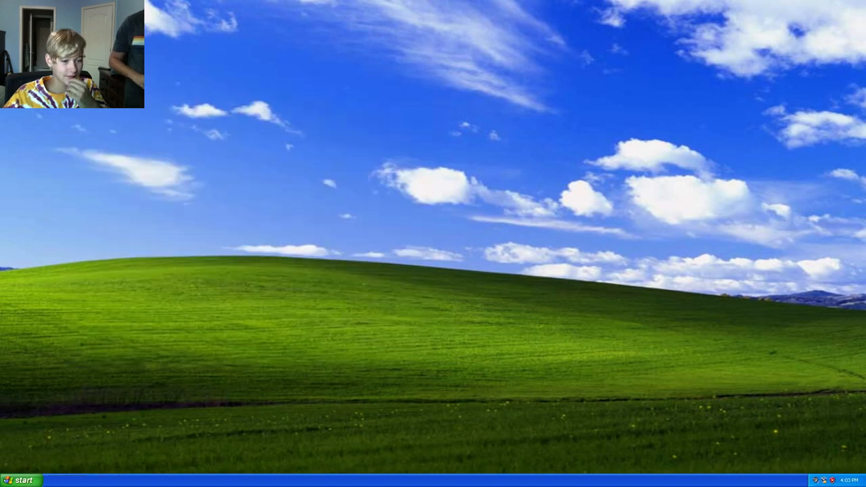
click(20, 479)
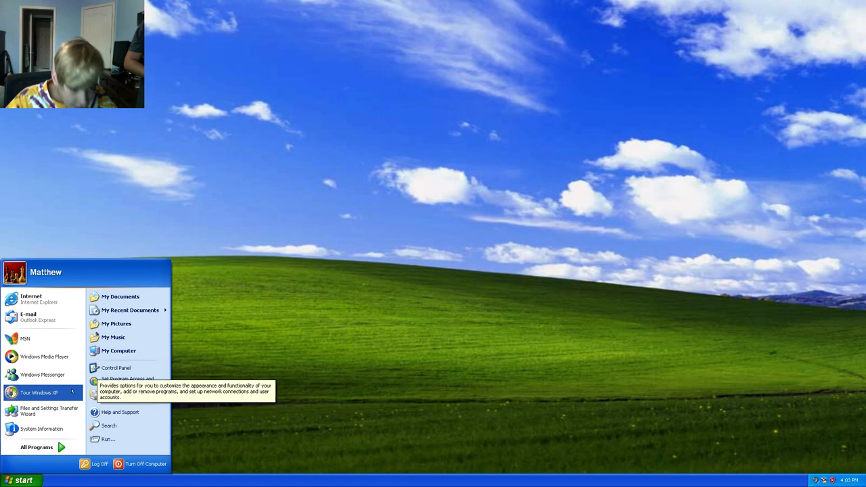
mouse_move(102, 343)
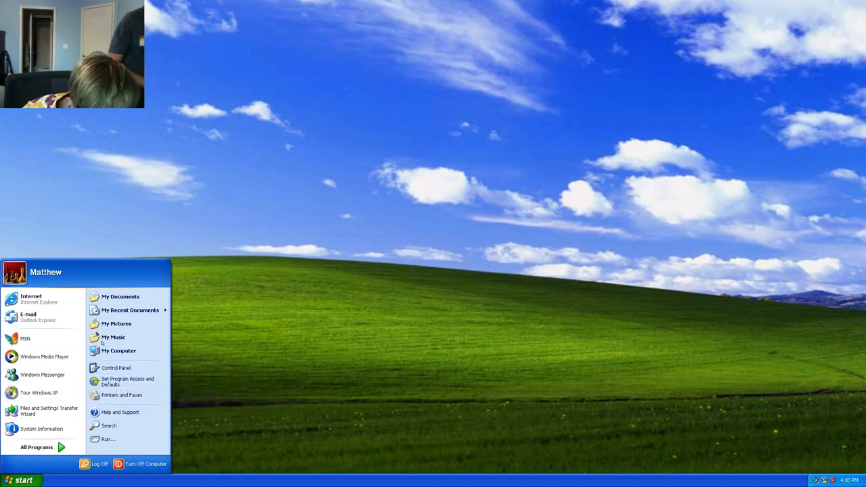
click(108, 425)
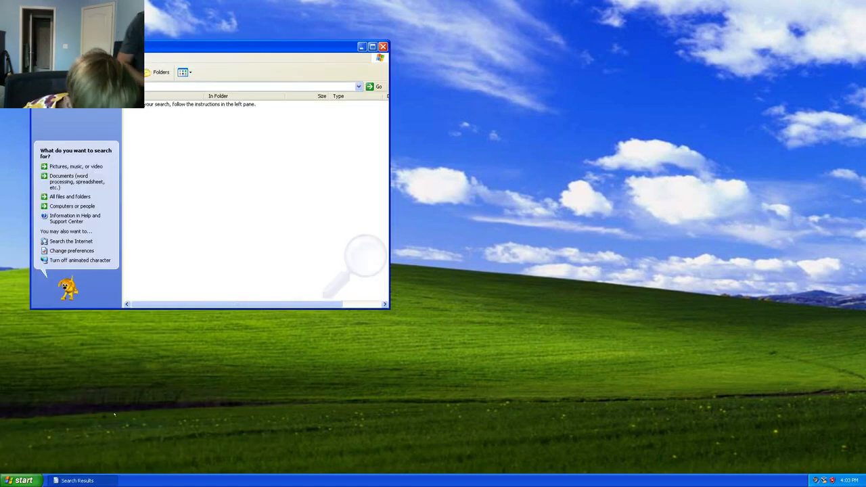
click(383, 46)
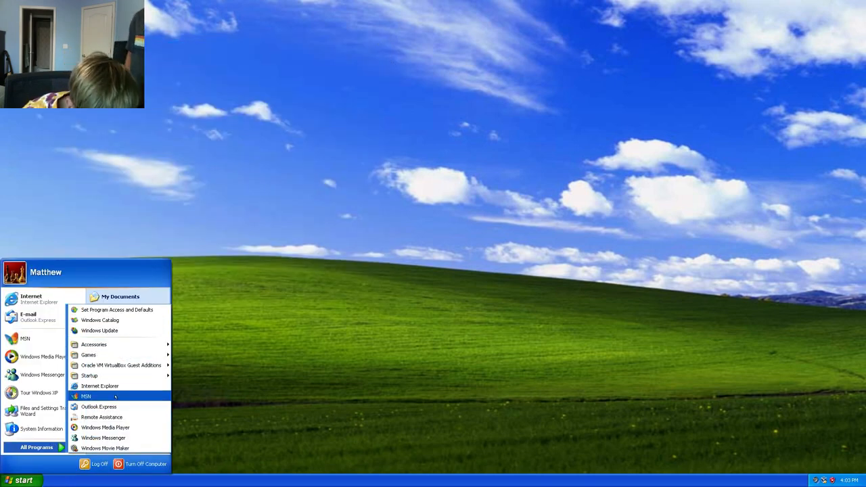
mouse_move(93, 345)
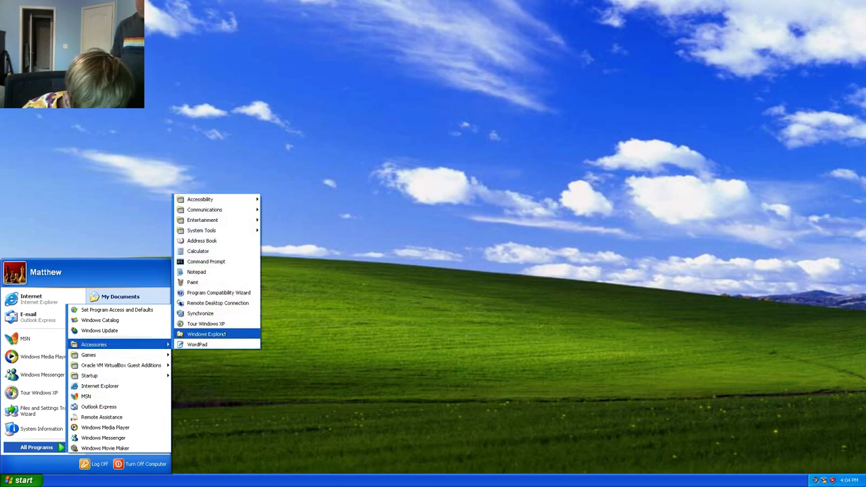
mouse_move(198, 251)
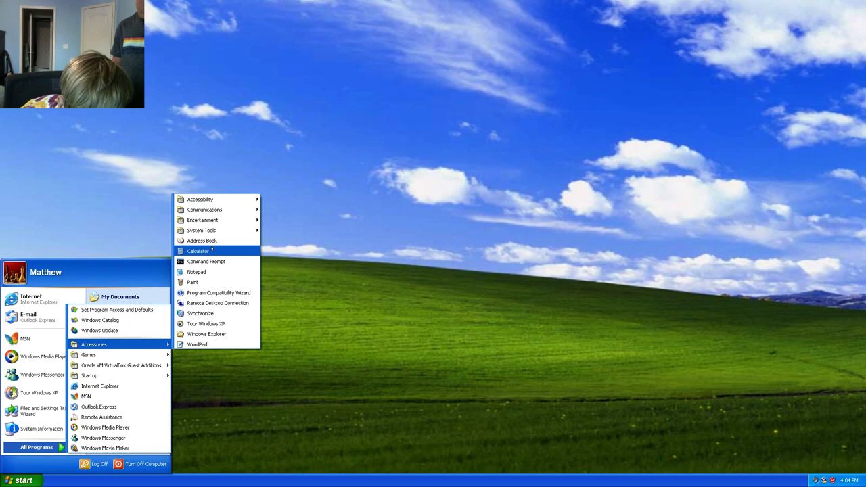
Launch Calculator from Accessories, enter a few digits, then leave it for the desktop.
click(197, 251)
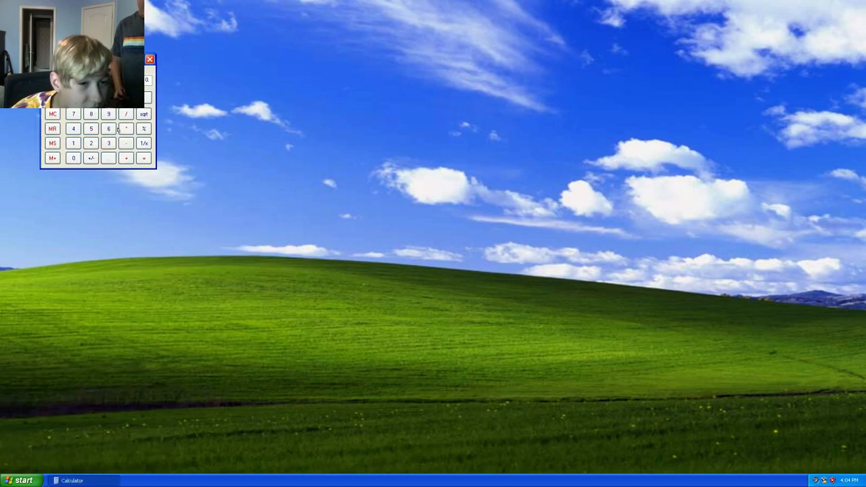
click(109, 128)
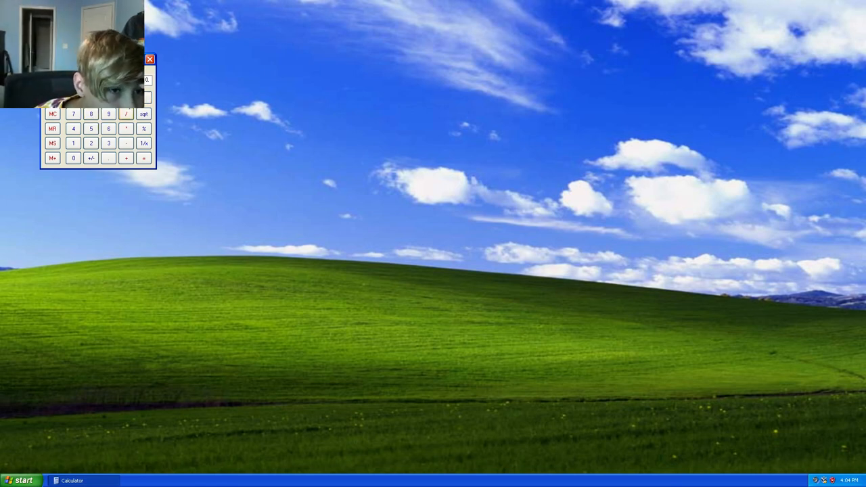
click(108, 128)
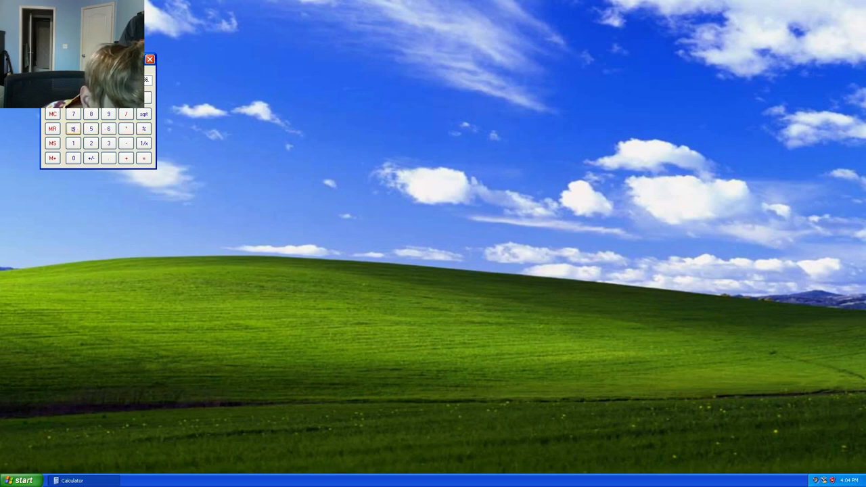
click(73, 129)
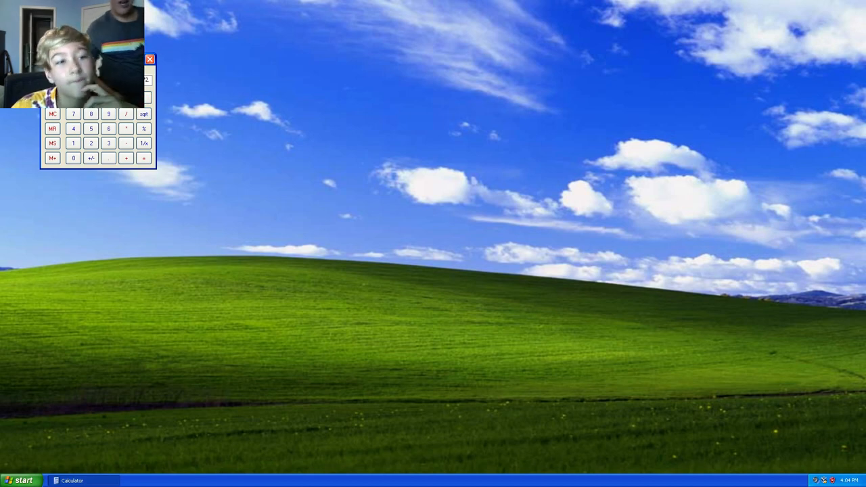
right_click(733, 201)
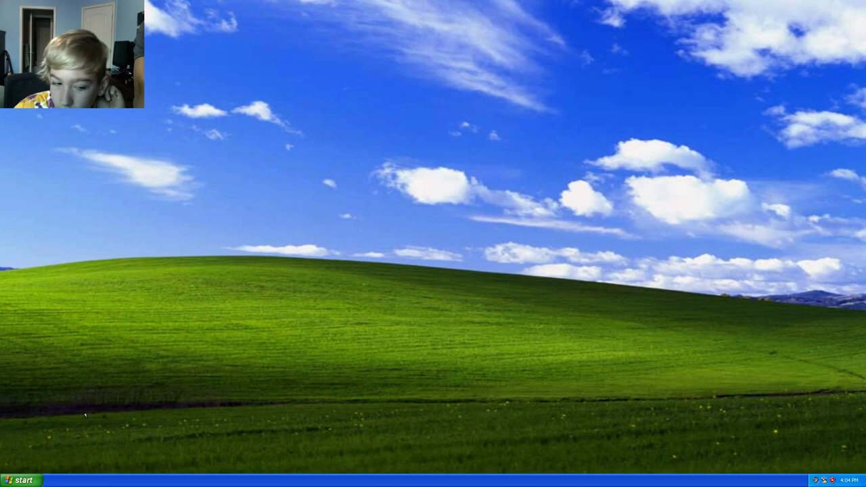
In Help and Support open 'Use a picture as a desktop background', peek at My Pictures and close it.
click(22, 479)
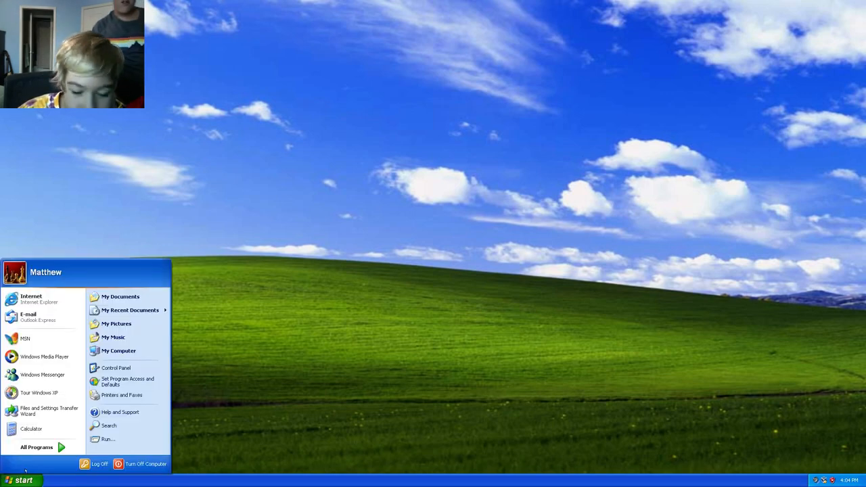
mouse_move(108, 426)
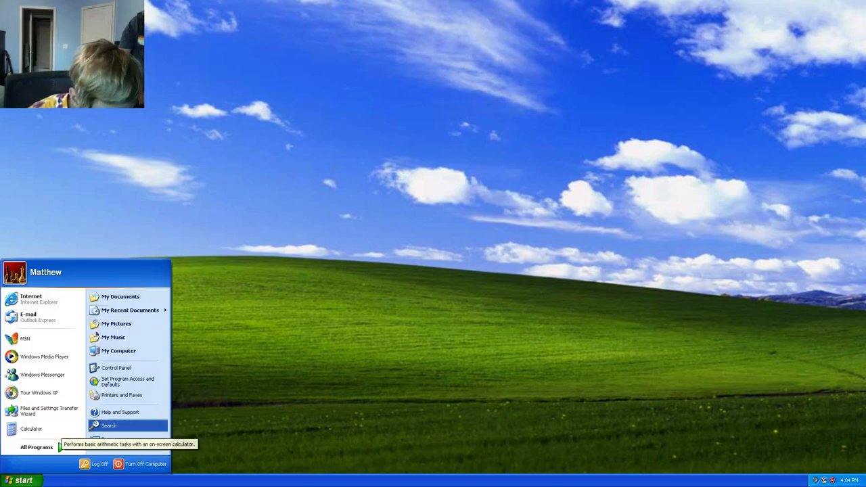
click(120, 412)
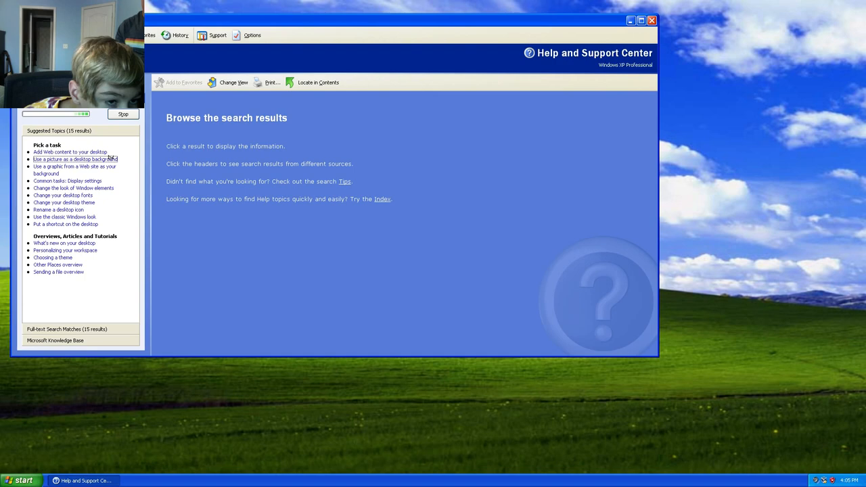
click(74, 159)
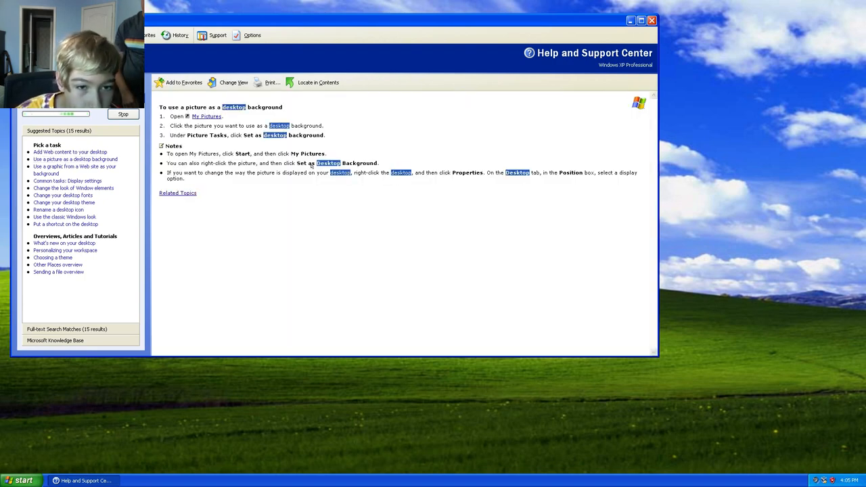
click(207, 116)
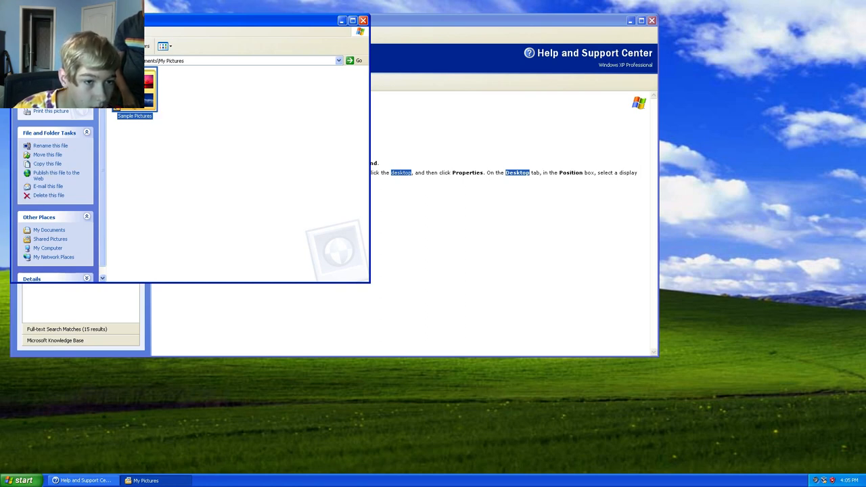
mouse_move(639, 190)
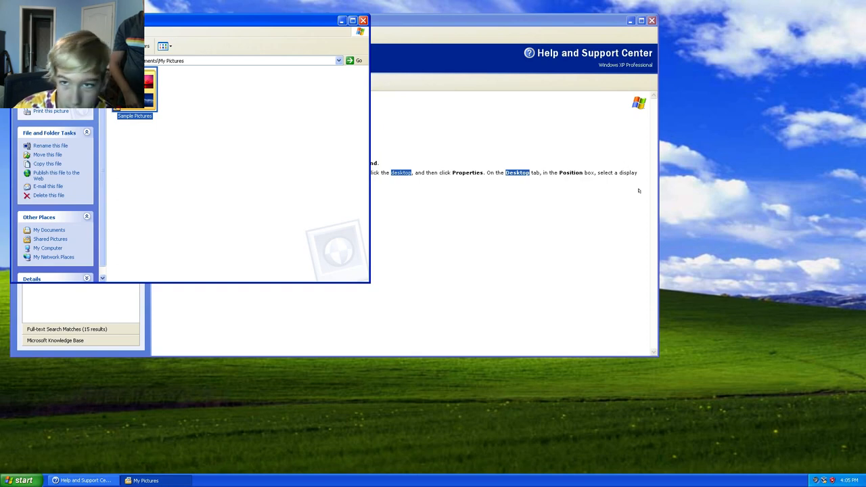
mouse_move(624, 418)
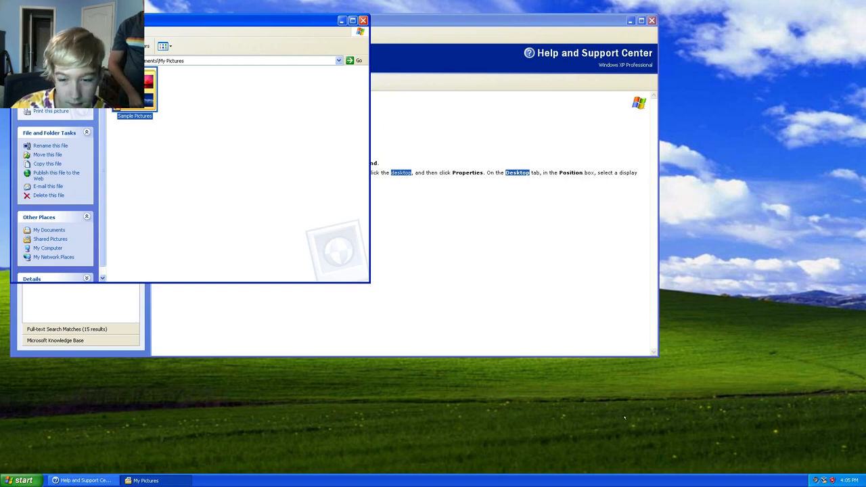
mouse_move(517, 374)
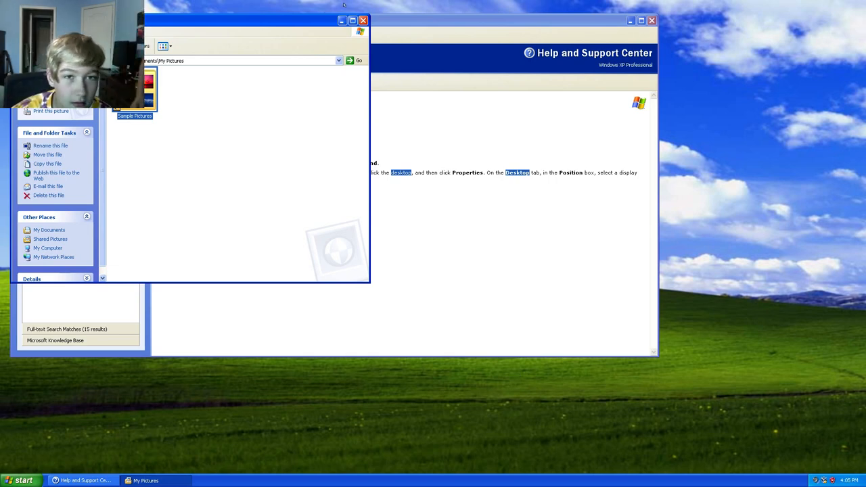
click(364, 19)
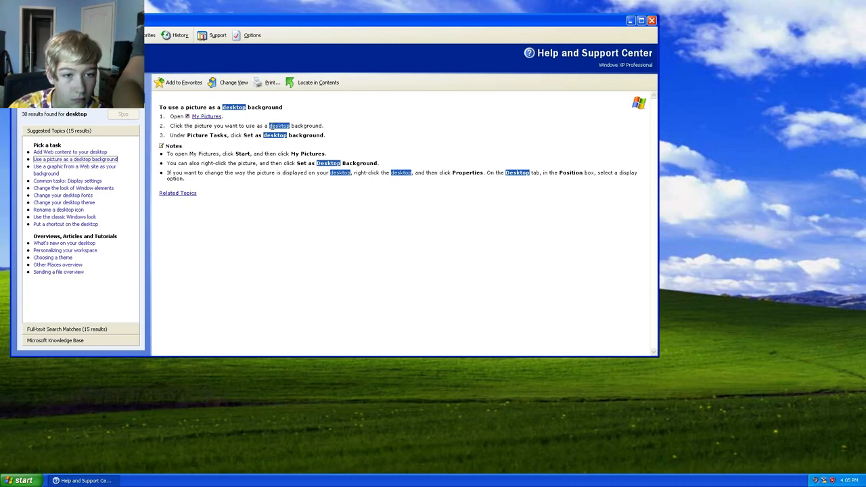
In Display Properties choose the Coffee Bean background and apply it to the desktop.
right_click(737, 192)
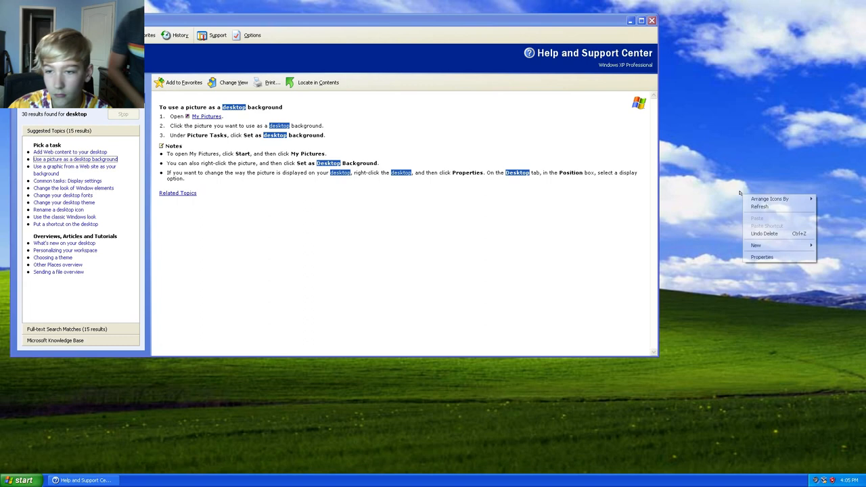
click(762, 256)
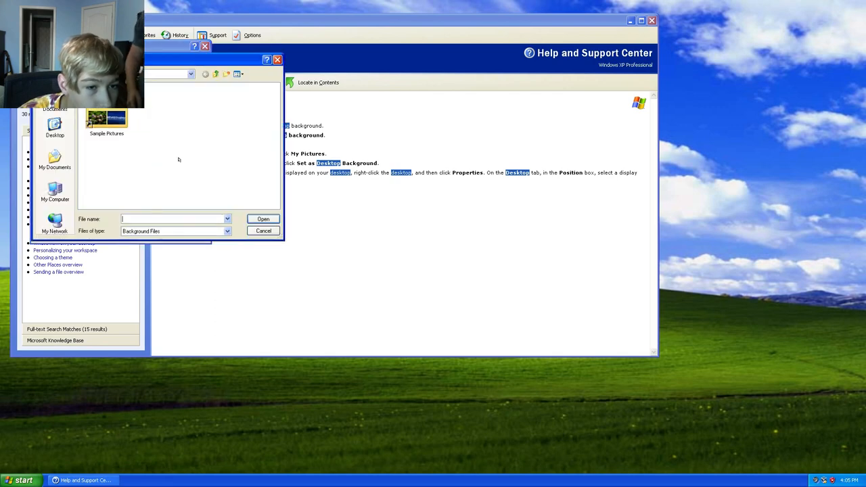
click(106, 120)
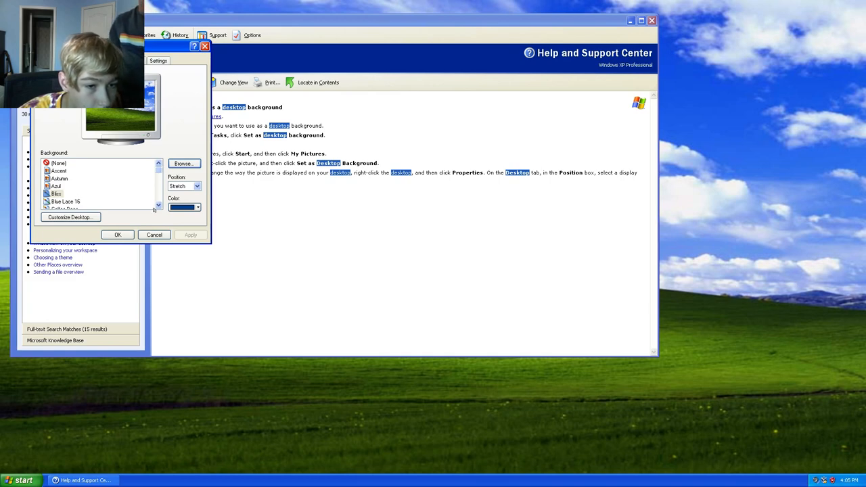
click(64, 193)
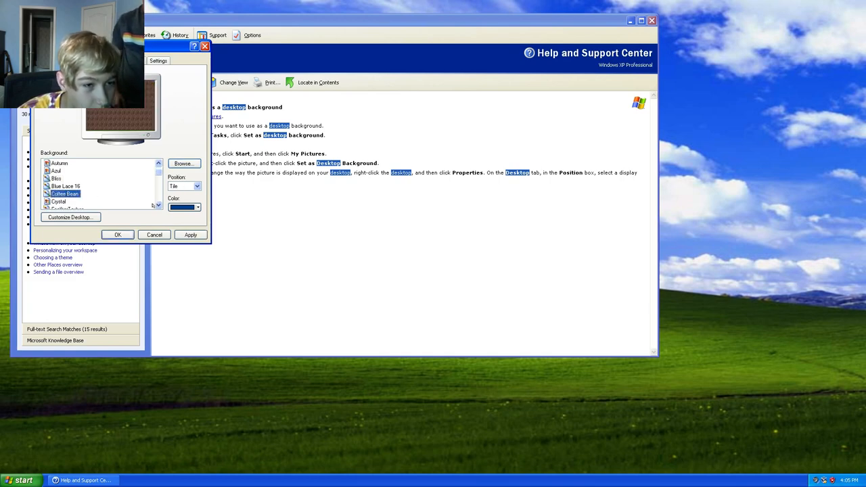
click(190, 235)
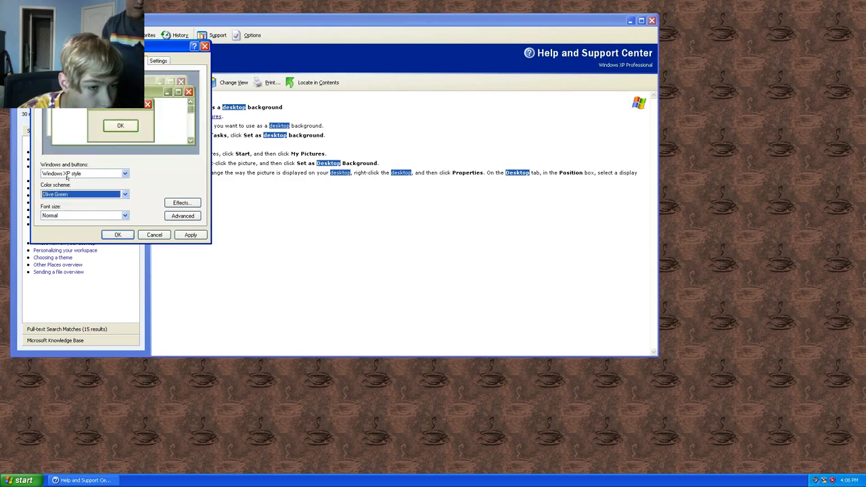
Pick the Olive Green color scheme and dismiss the resulting message box.
click(81, 174)
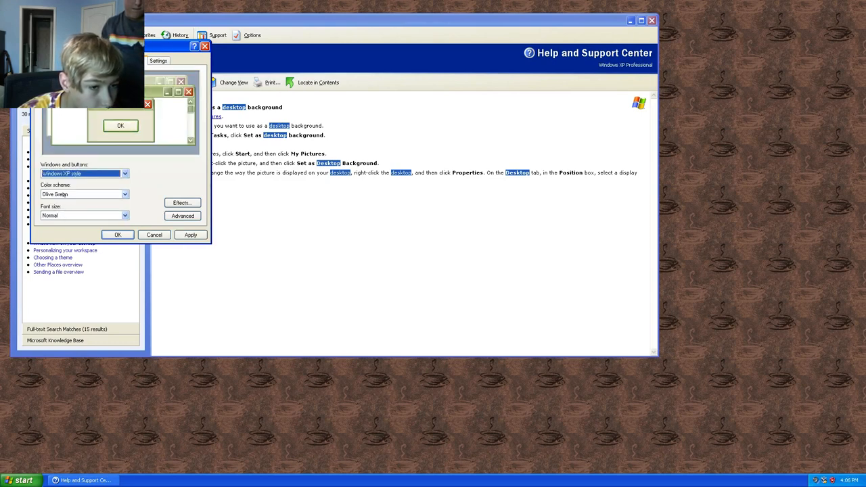
click(83, 173)
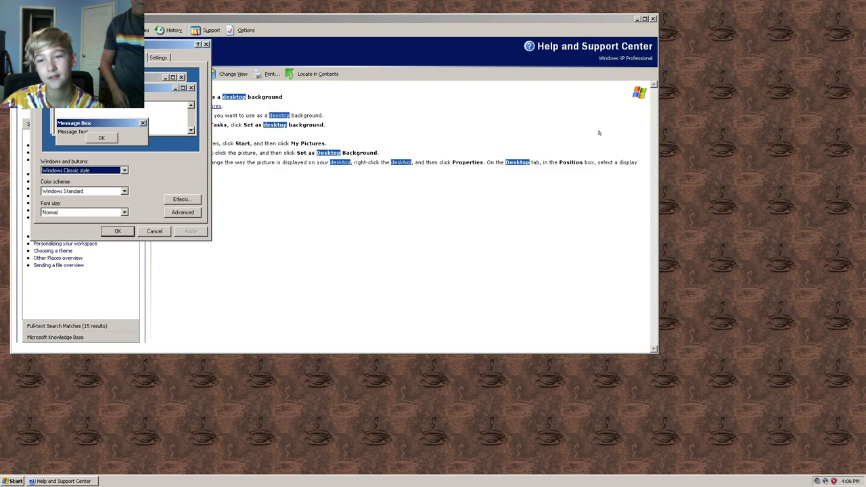
click(653, 19)
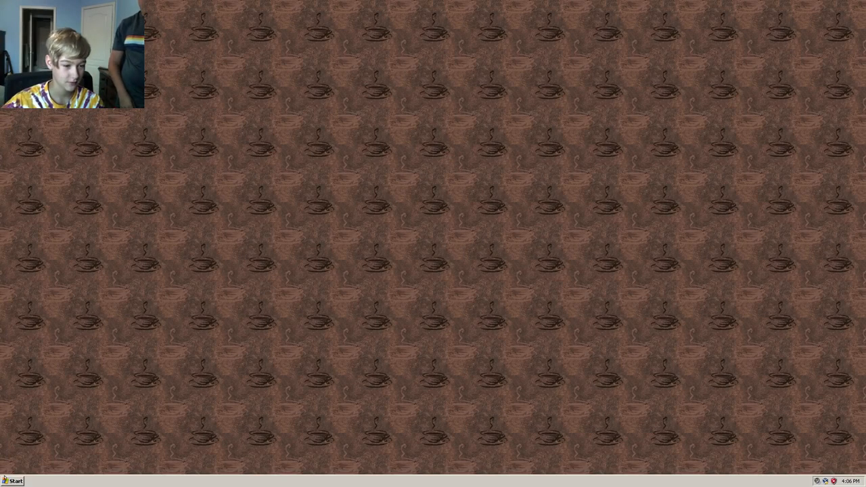
Launch Internet Explorer from the top of the Start menu.
click(14, 480)
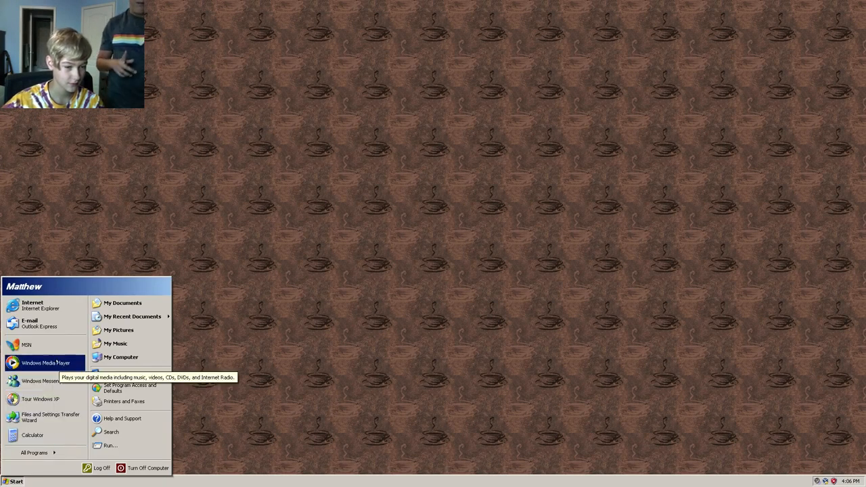
mouse_move(27, 345)
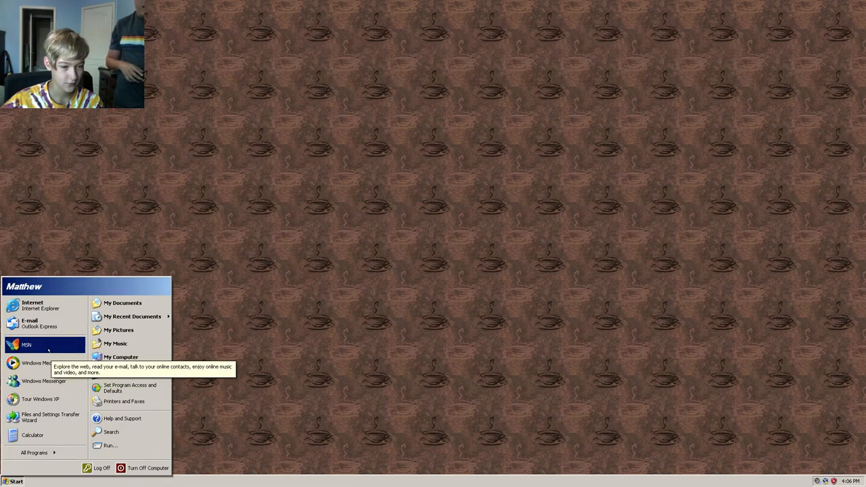
mouse_move(118, 330)
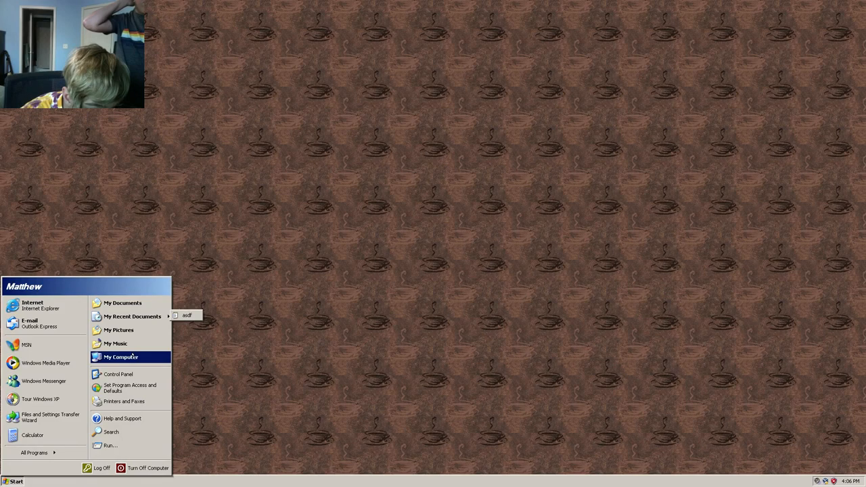
mouse_move(29, 323)
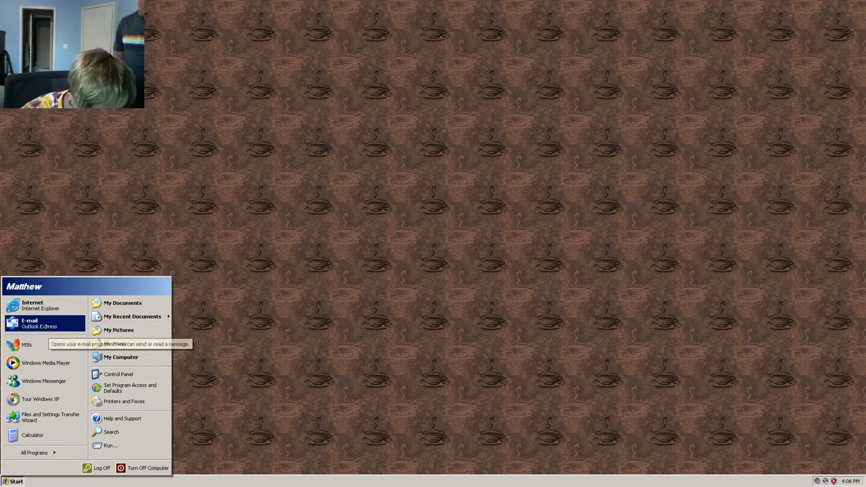
click(32, 305)
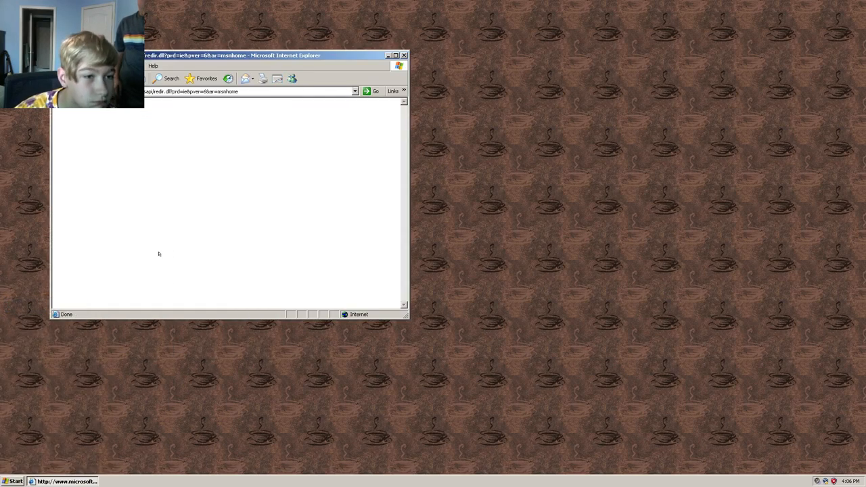
Search for 'download firefox', accept the security warning, maximize and look through the results.
click(250, 91)
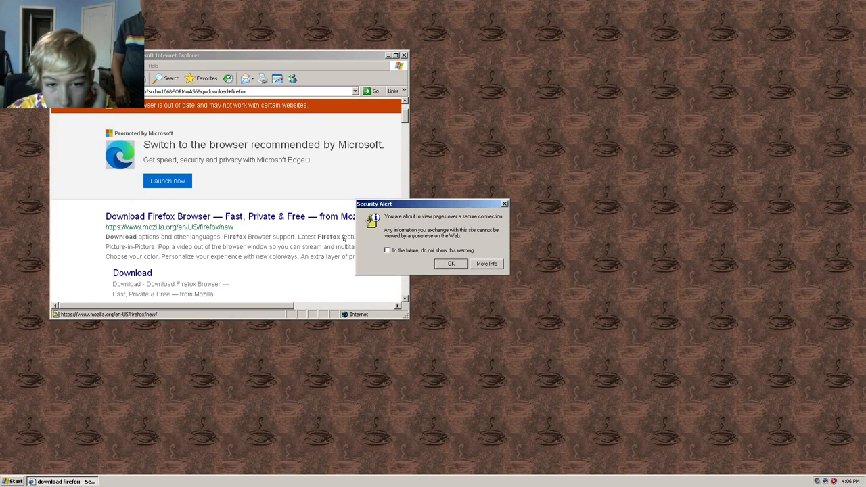
click(387, 250)
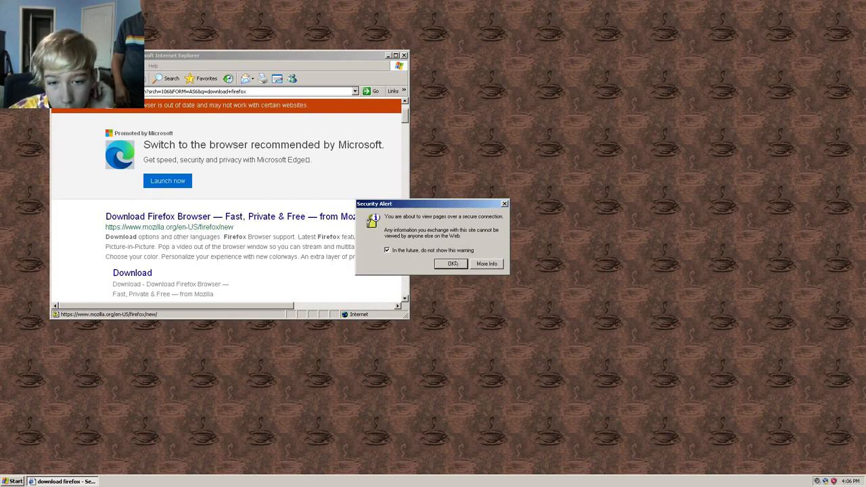
click(452, 264)
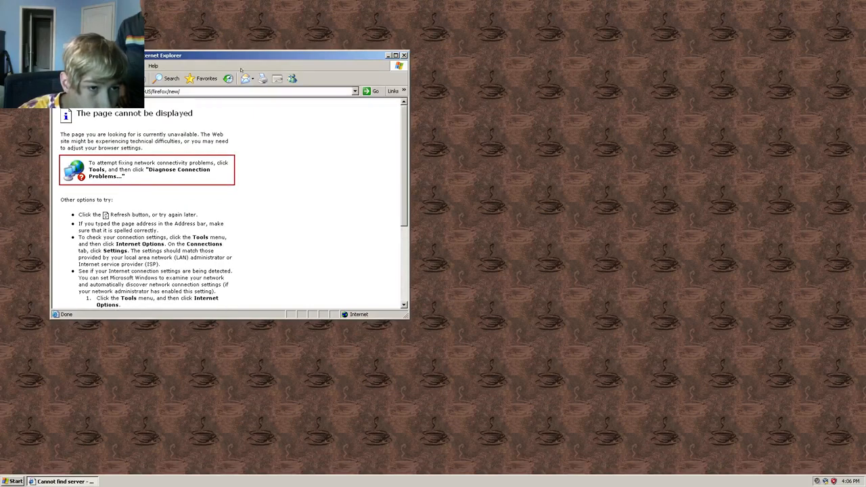
mouse_move(394, 274)
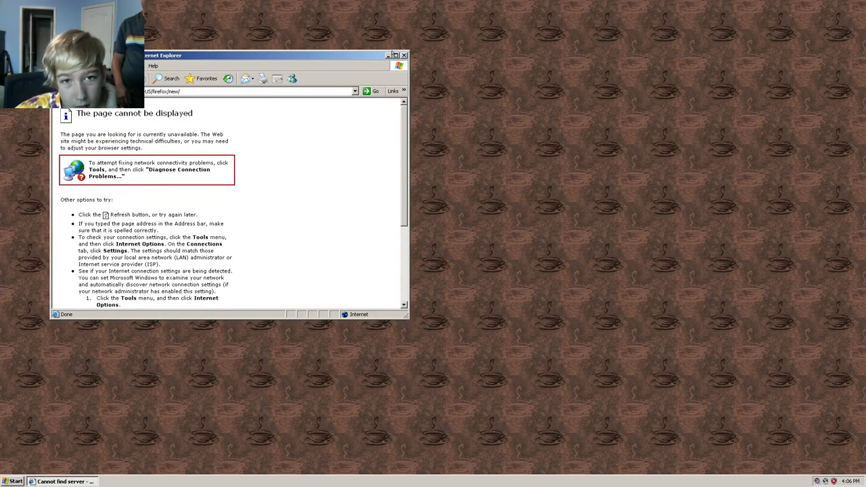
click(394, 56)
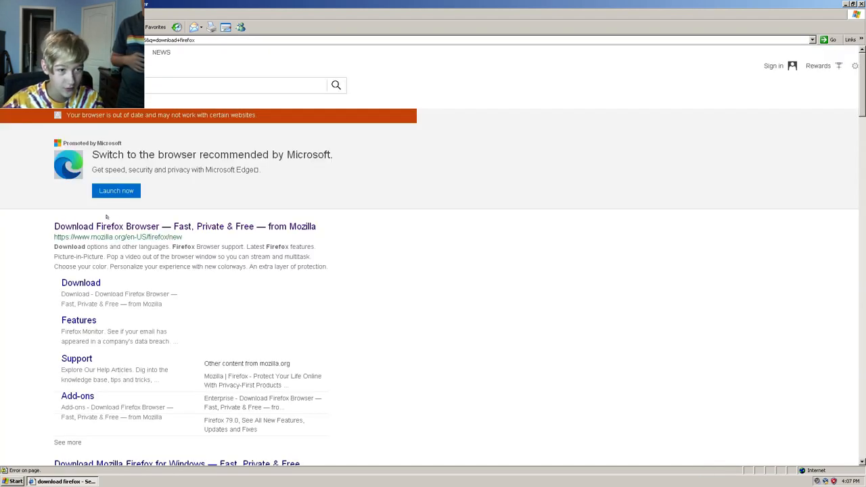
scroll(down, 3)
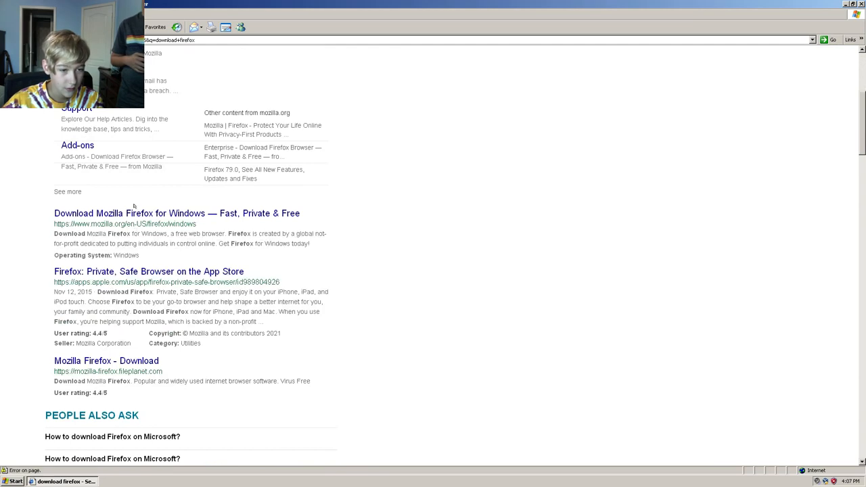
scroll(up, 3)
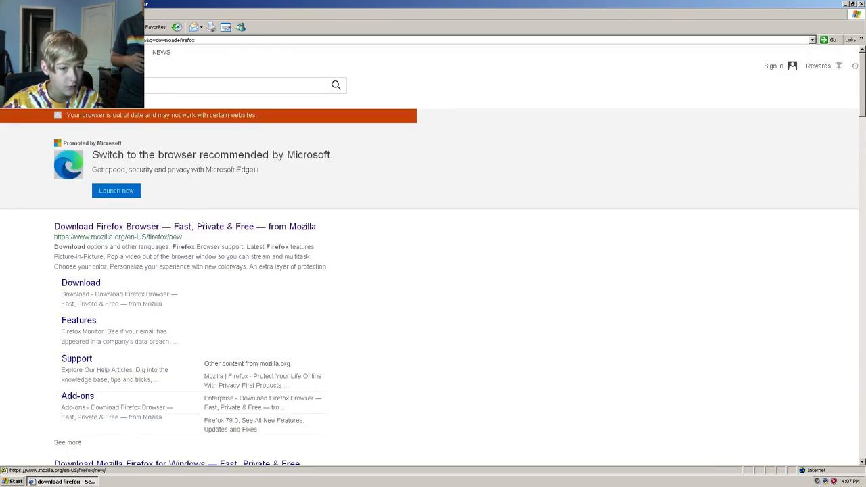
scroll(down, 3)
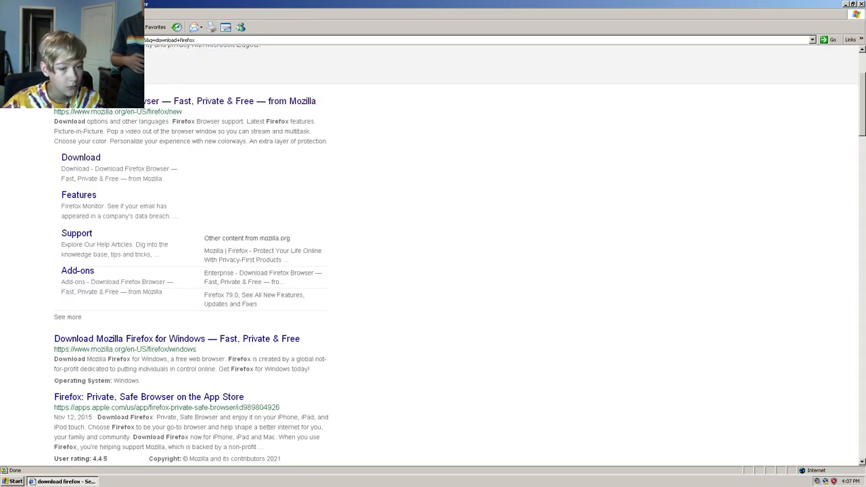
scroll(down, 3)
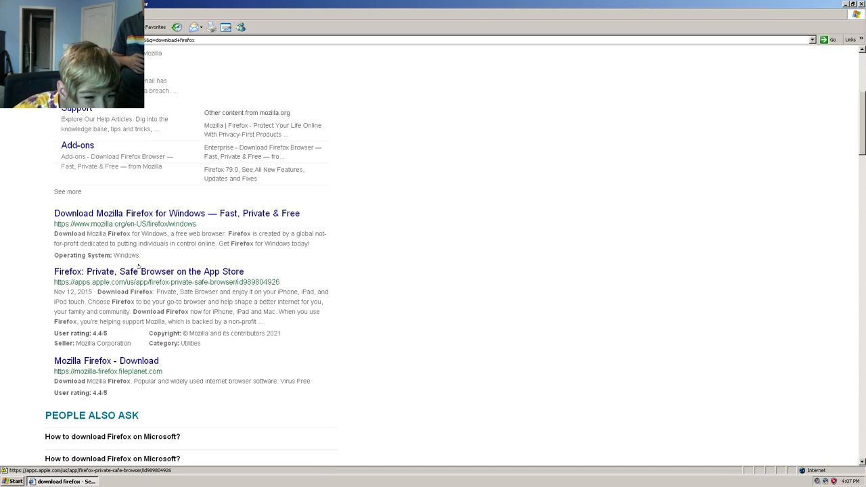
click(149, 271)
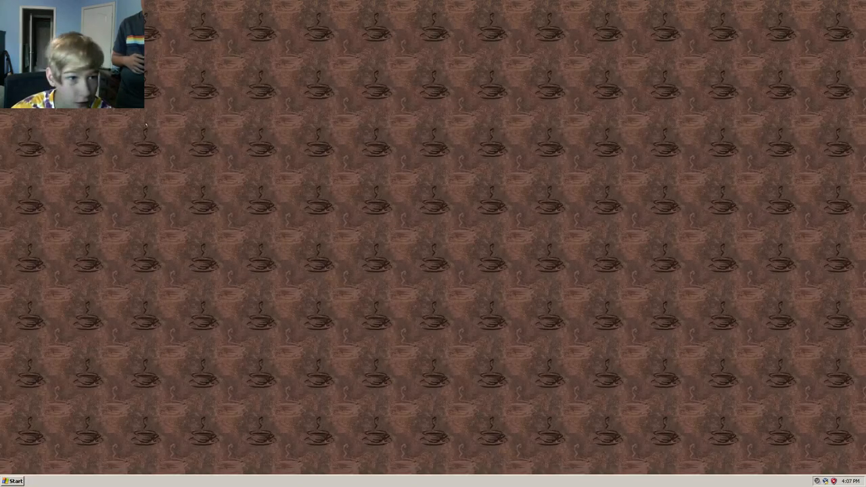
mouse_move(537, 226)
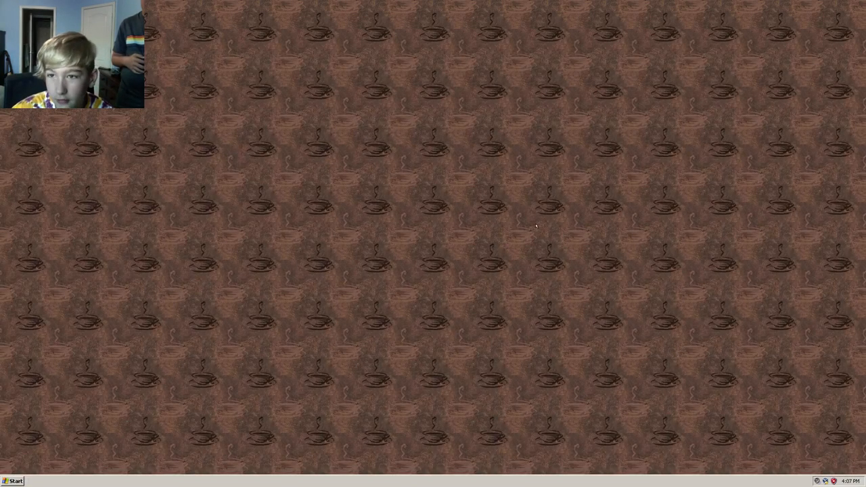
Reopen the browser, search for 'download chrome', agree to the send-information prompt and scroll the results.
click(14, 481)
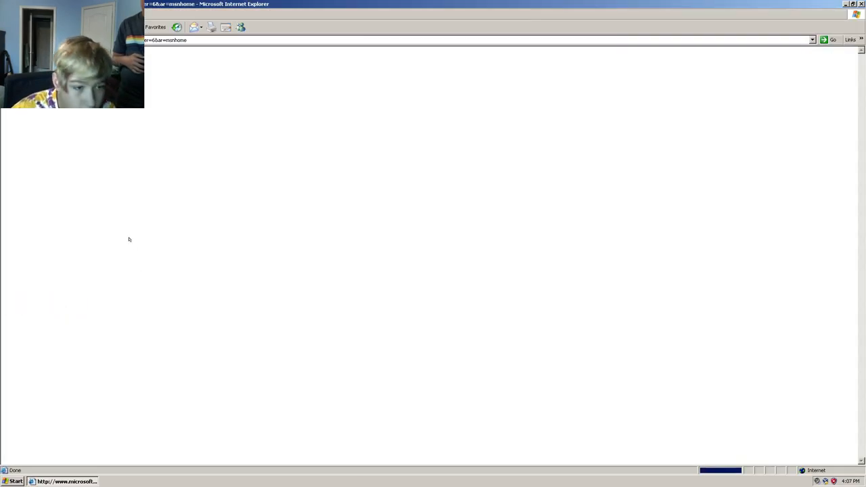
click(169, 39)
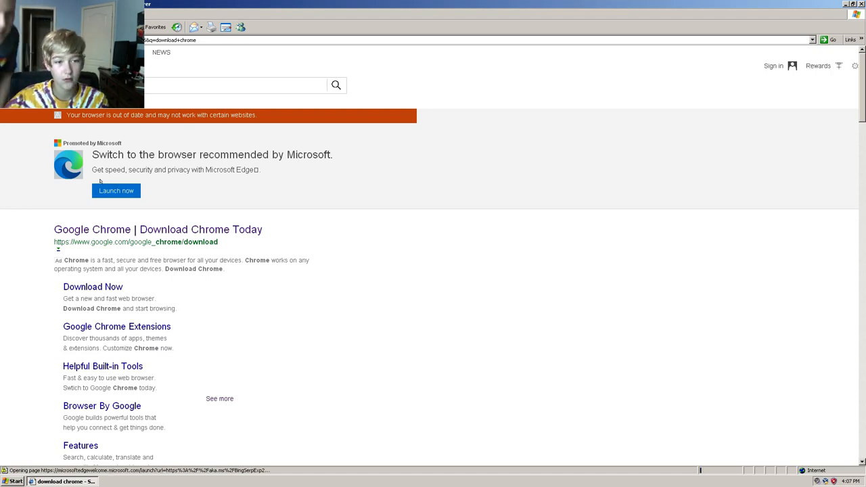
scroll(down, 3)
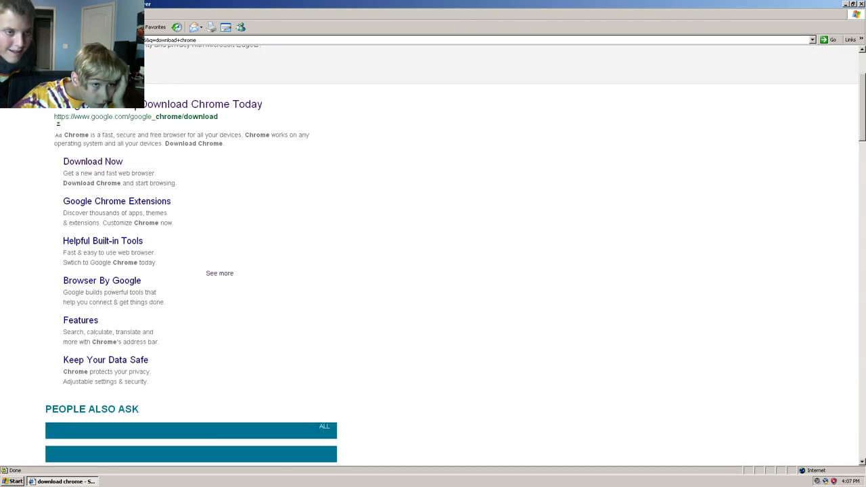
scroll(down, 3)
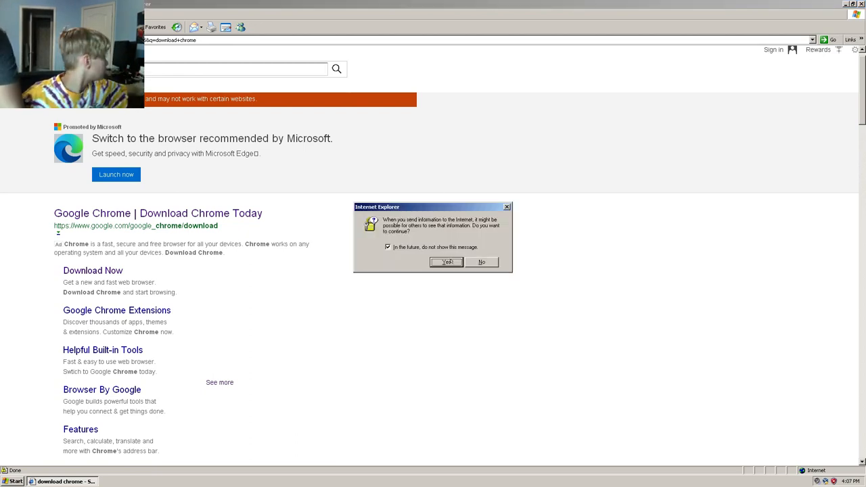
click(446, 262)
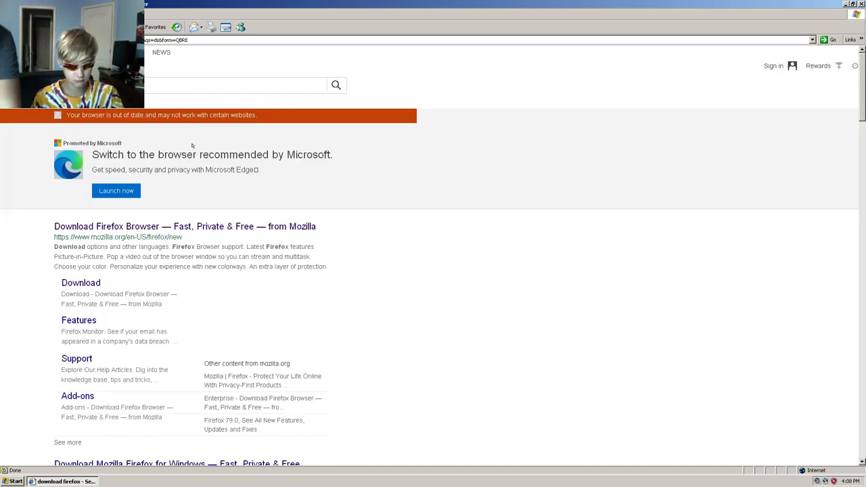
scroll(down, 3)
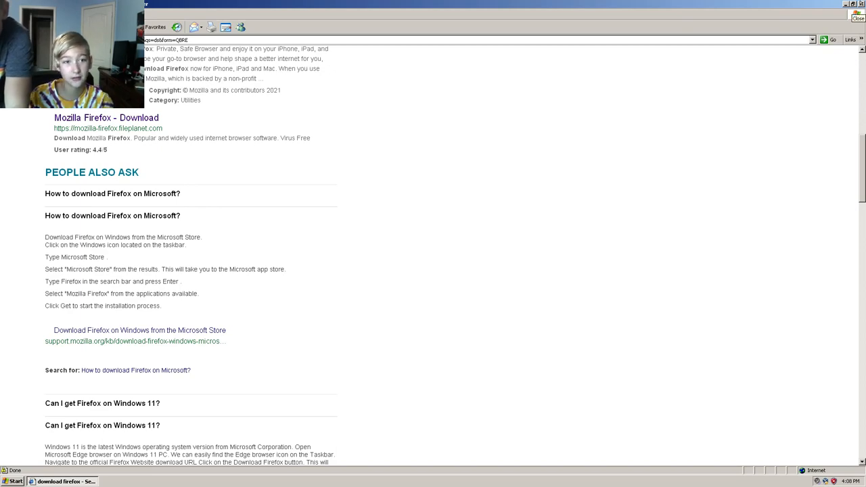
Close Internet Explorer, then open and dismiss the file search window from the Start menu.
click(857, 18)
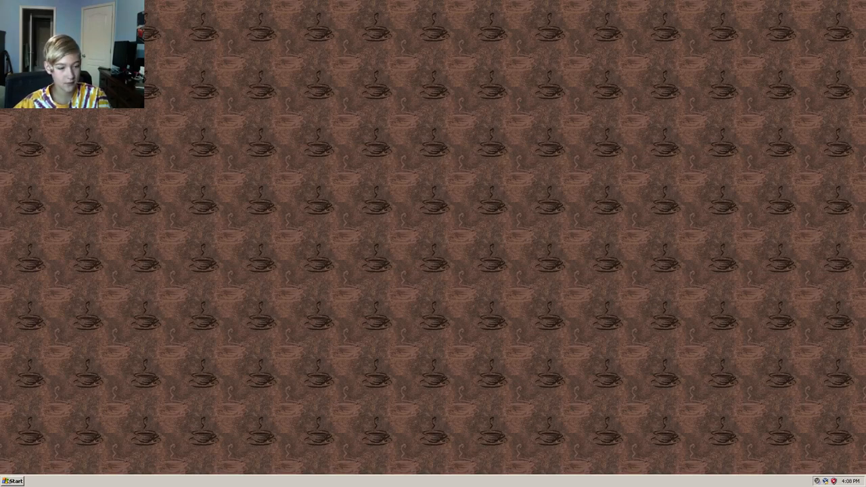
click(14, 481)
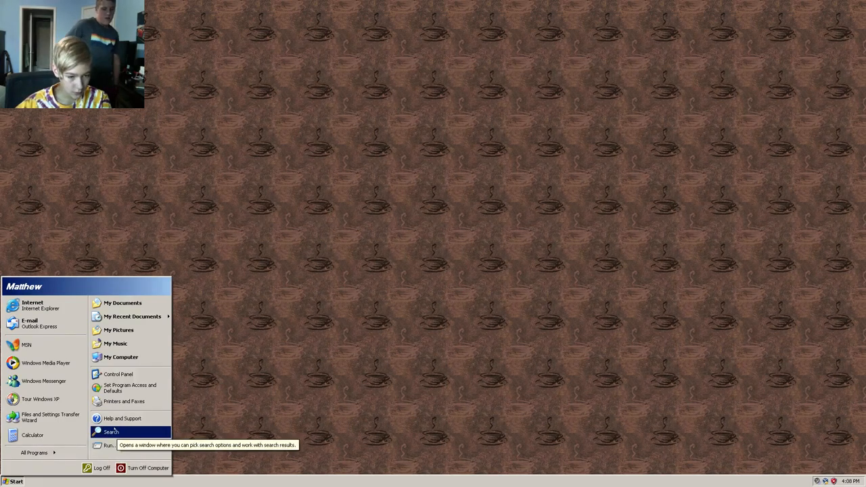
click(112, 431)
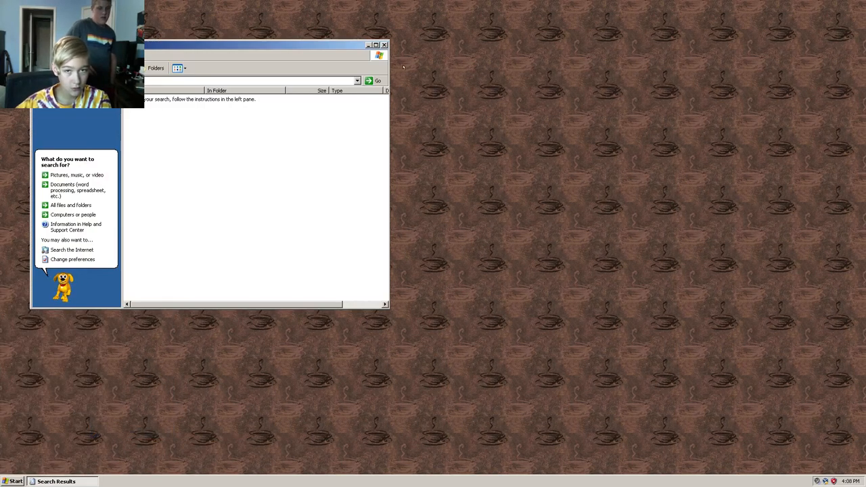
click(385, 45)
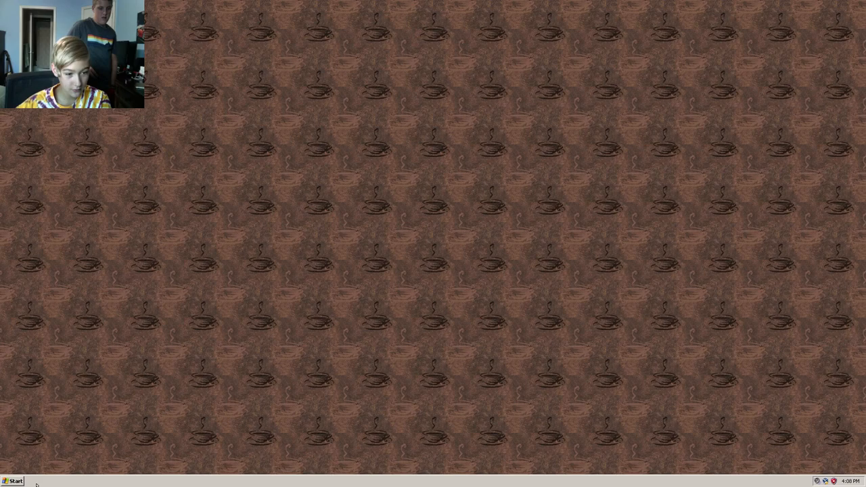
Launch Paint from Accessories with a blank untitled canvas.
click(13, 481)
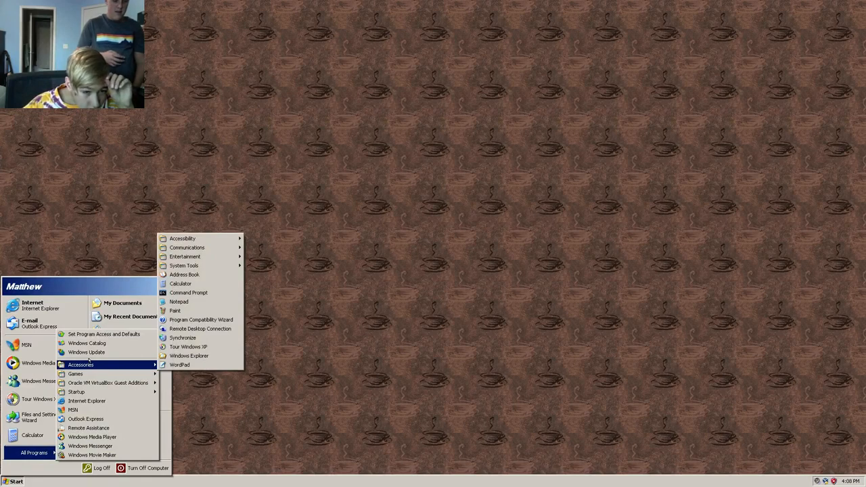
mouse_move(188, 356)
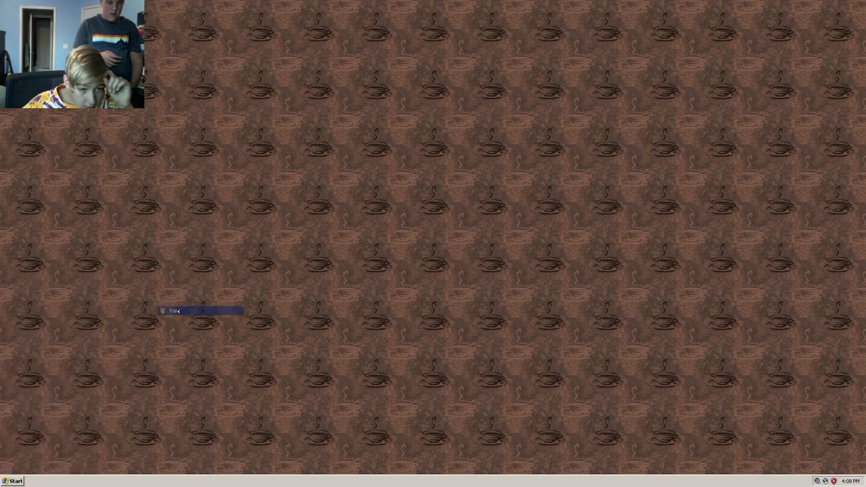
click(173, 311)
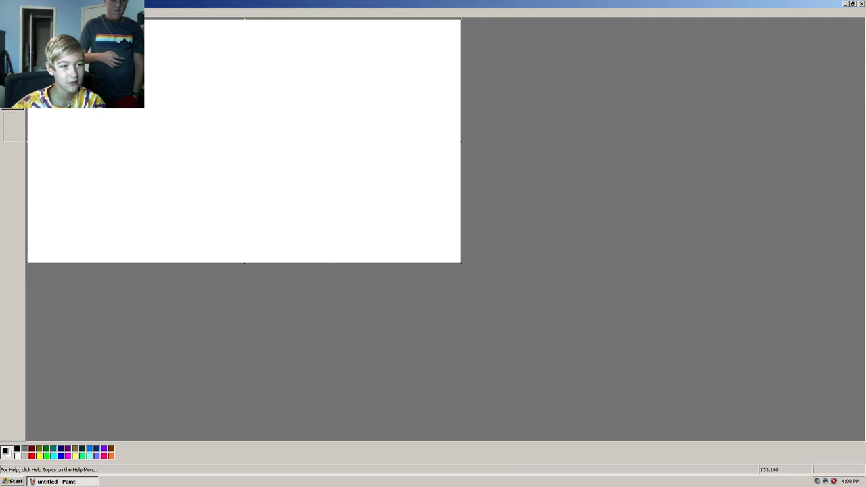
Draw more blue and brown freehand scribbles with the Pencil and start Save As.
drag(245, 88, 198, 173)
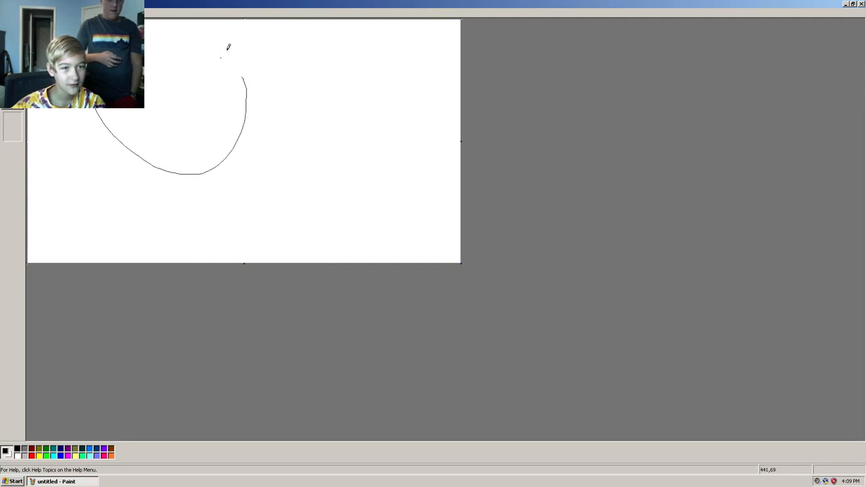
drag(210, 56, 230, 57)
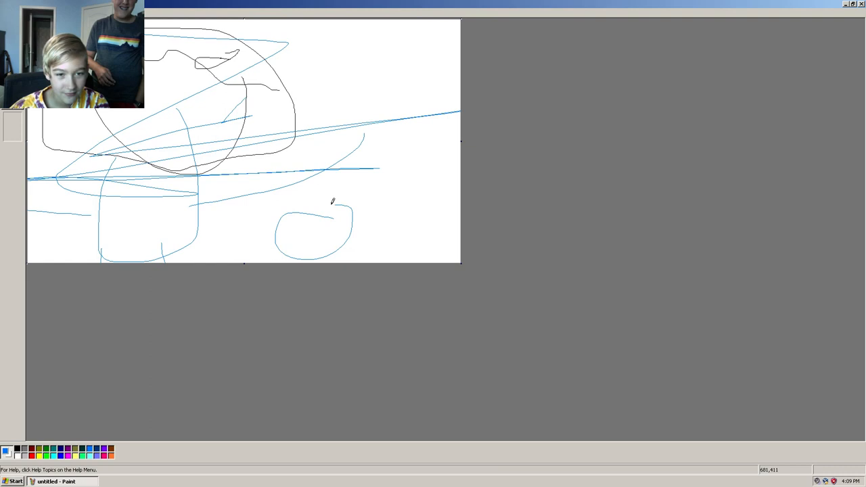
drag(315, 203, 416, 257)
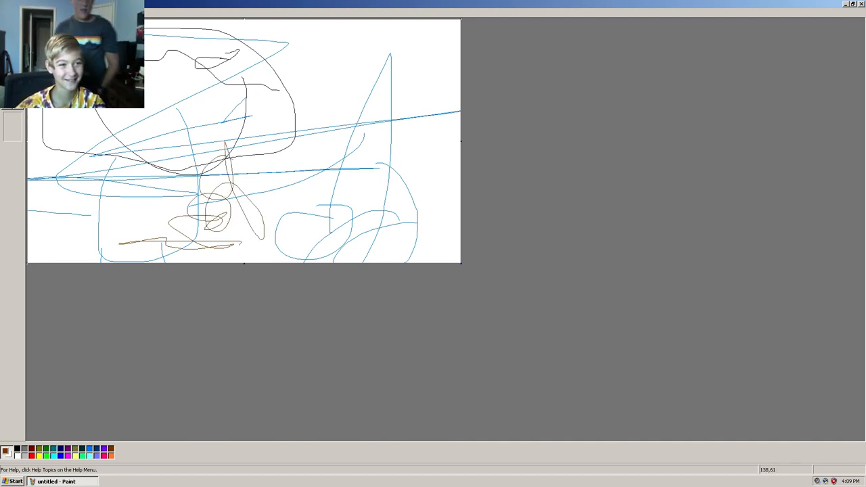
click(14, 109)
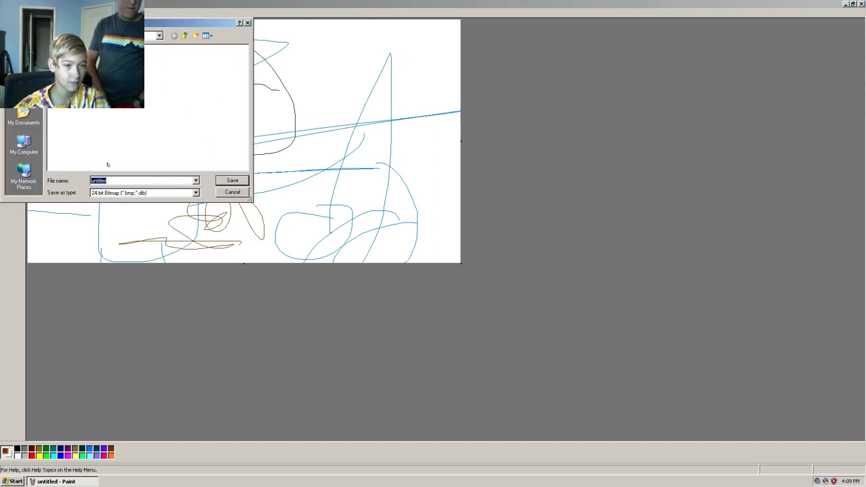
Save the drawing as a bitmap named ppoop and close Paint.
key(Delete)
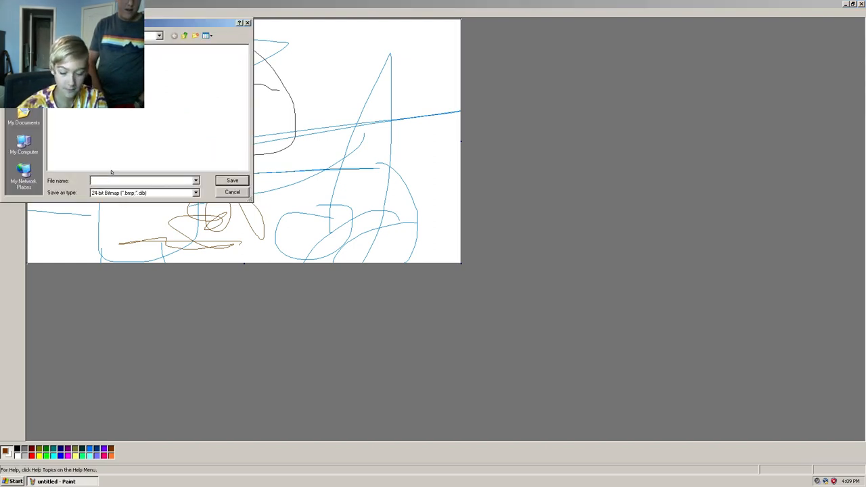
text(pd)
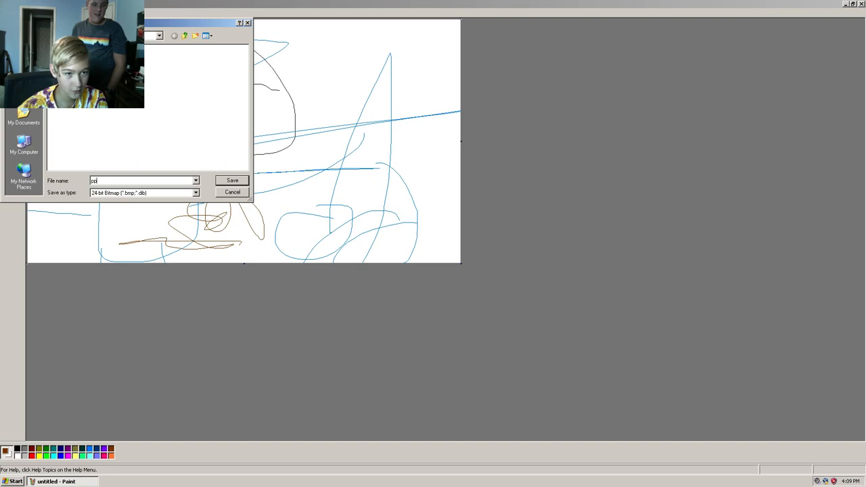
text(ooop)
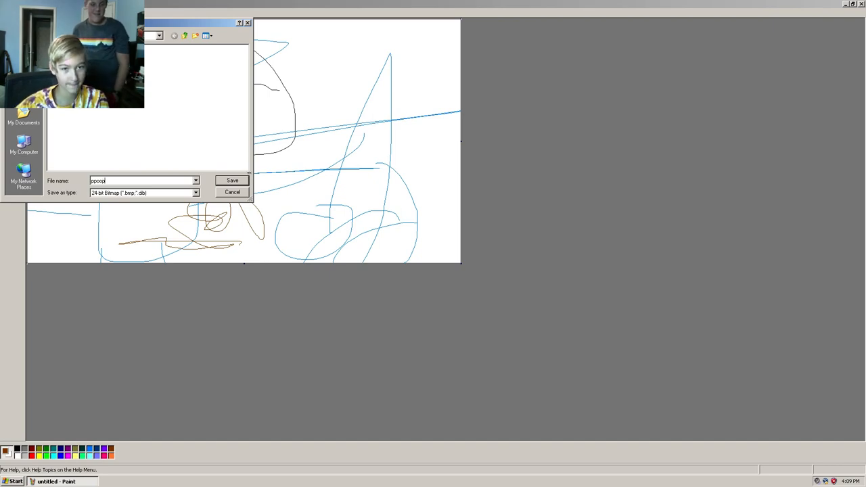
click(232, 180)
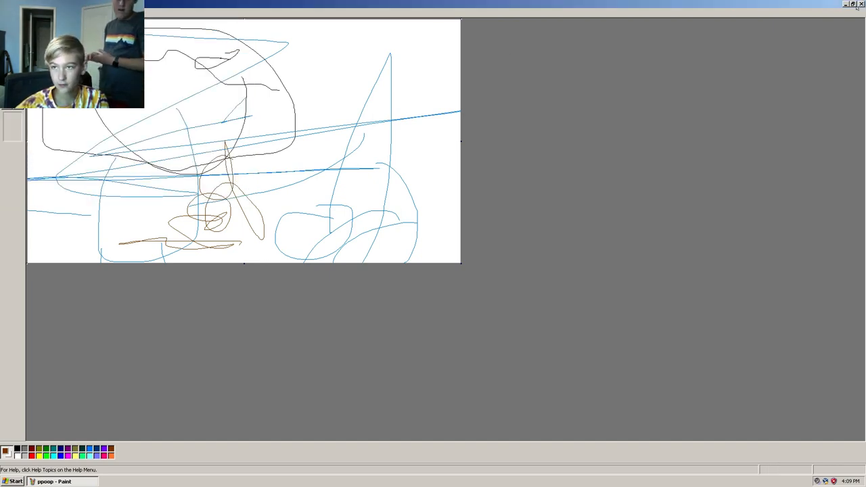
click(14, 481)
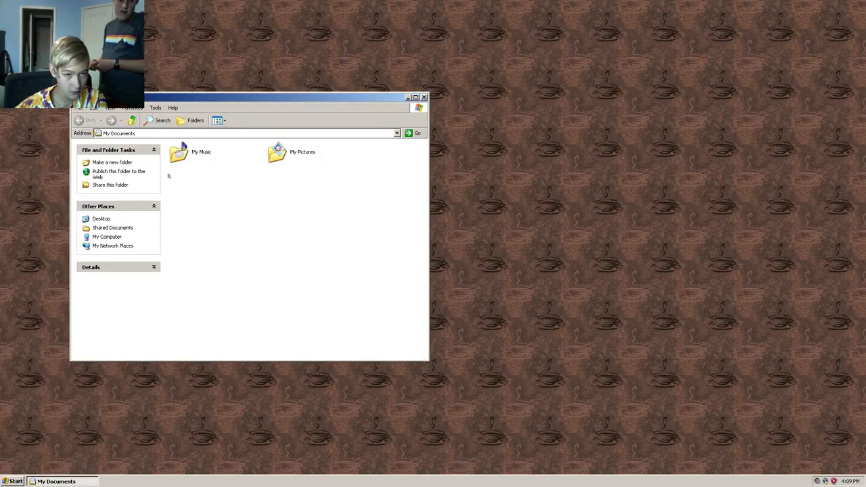
mouse_move(118, 255)
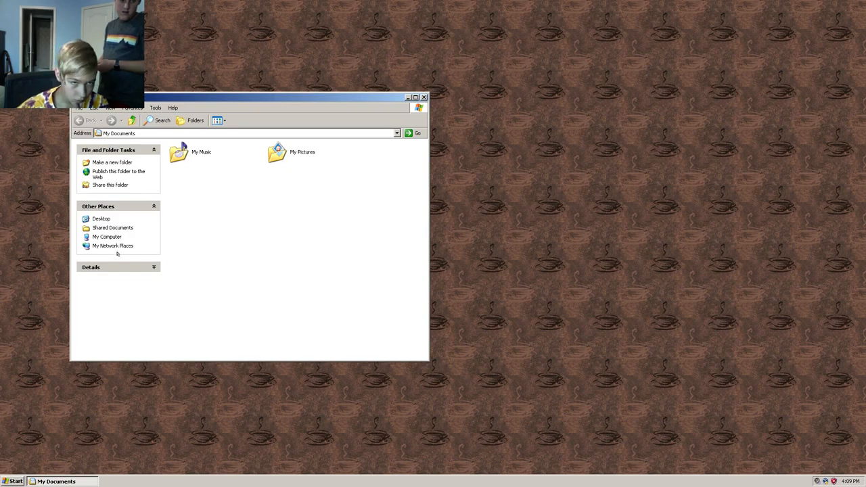
mouse_move(228, 142)
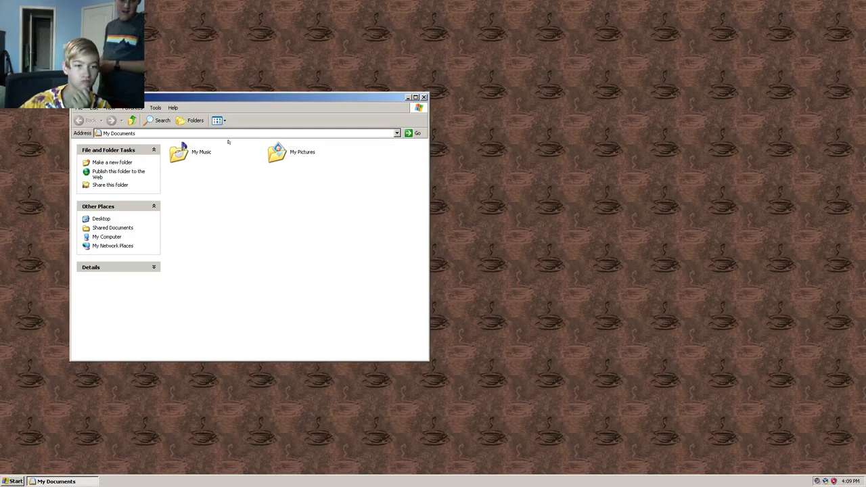
Close My Documents and show the recent documents list with asdf and ppoop.
click(424, 97)
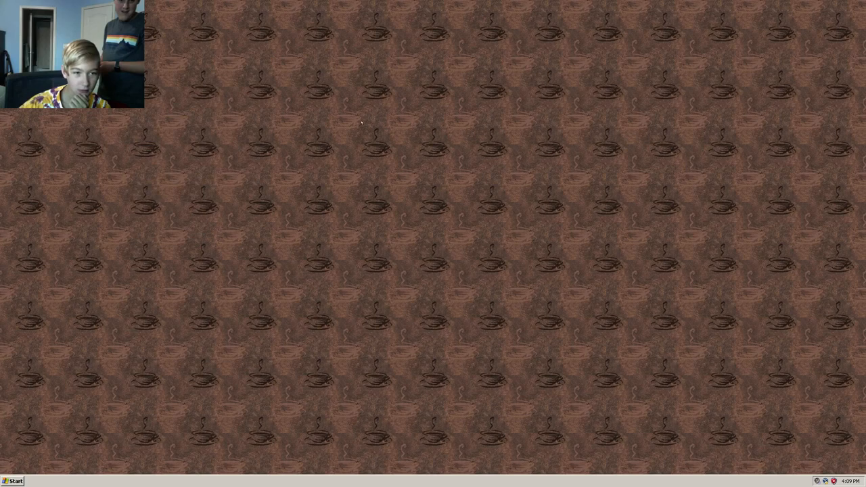
click(13, 481)
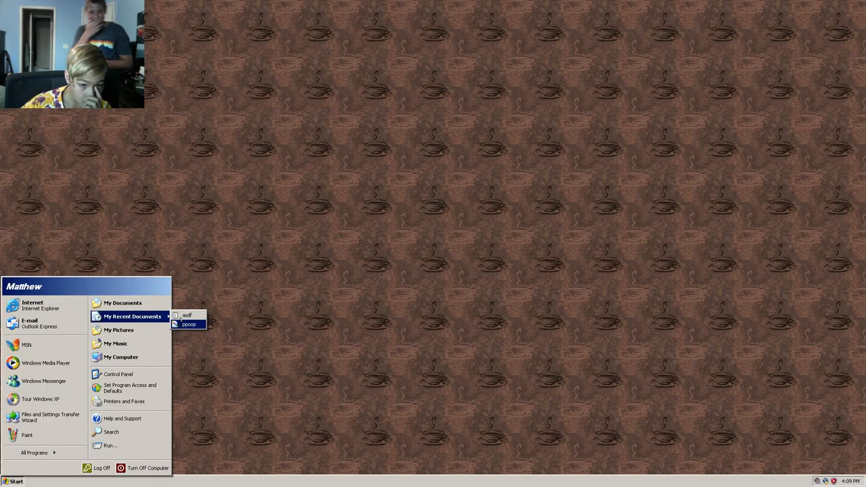
Open ppoop in Picture and Fax Viewer, delete it to the Recycle Bin and close the viewer.
click(188, 324)
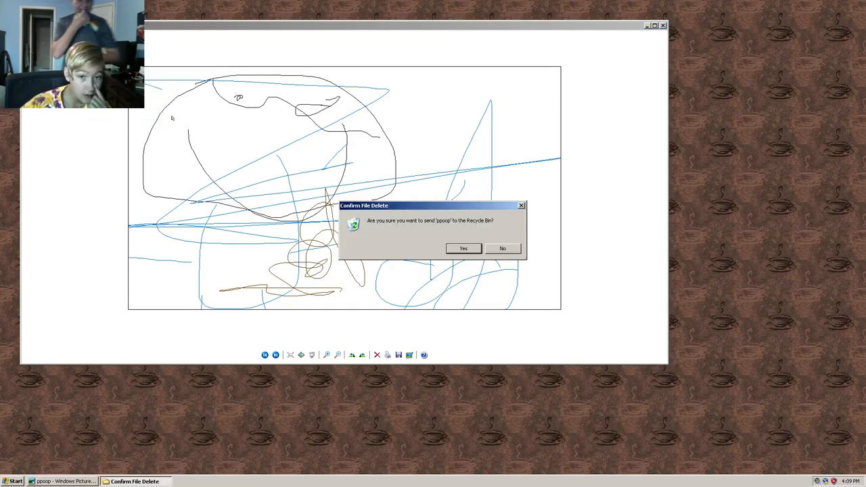
click(463, 248)
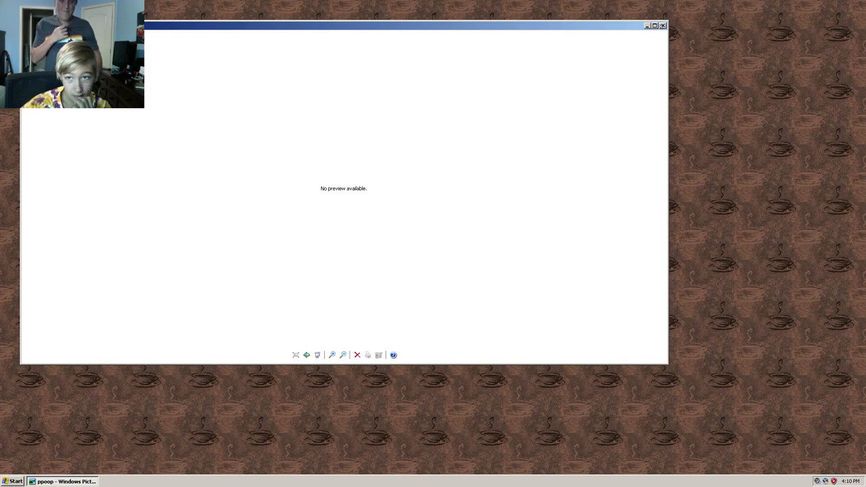
click(663, 25)
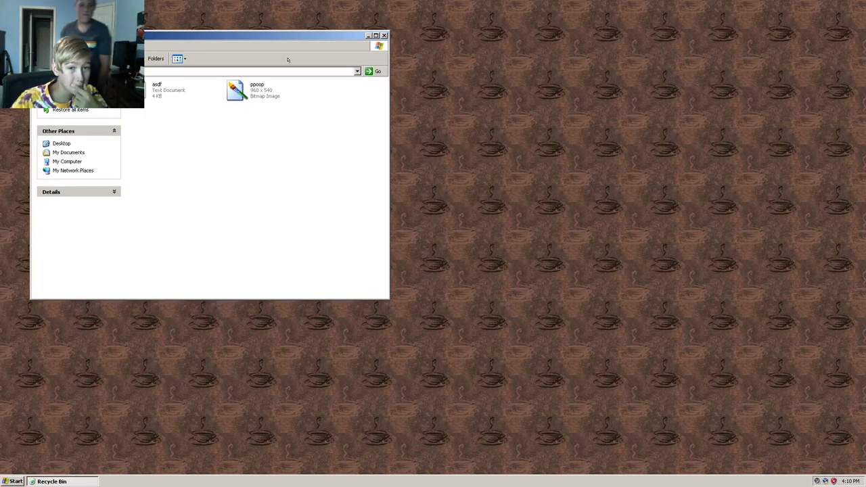
mouse_move(368, 71)
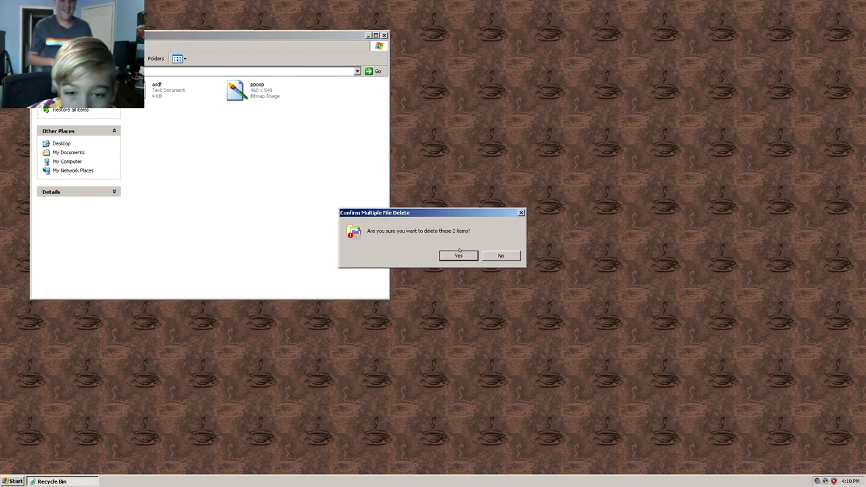
Permanently delete asdf and ppoop from the Recycle Bin and close its window.
click(459, 256)
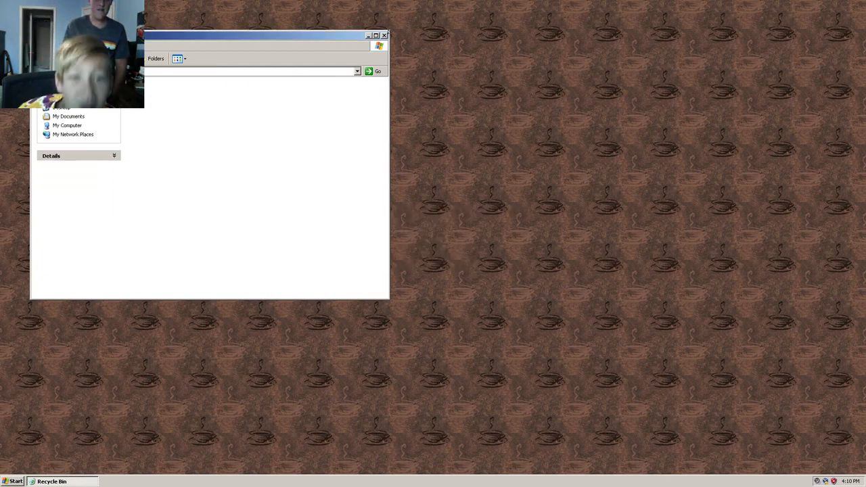
click(385, 35)
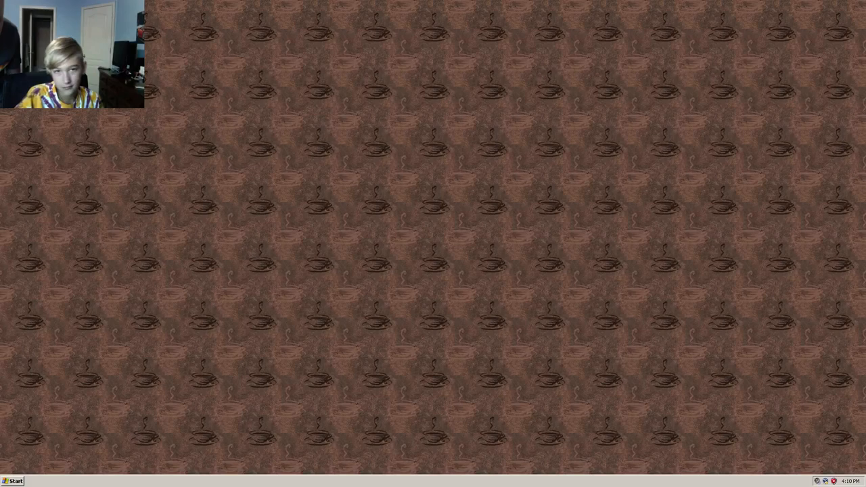
click(14, 481)
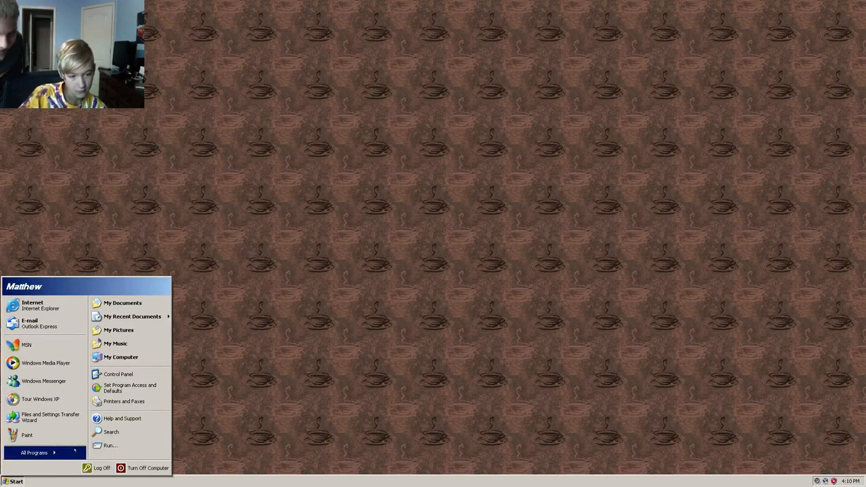
click(34, 453)
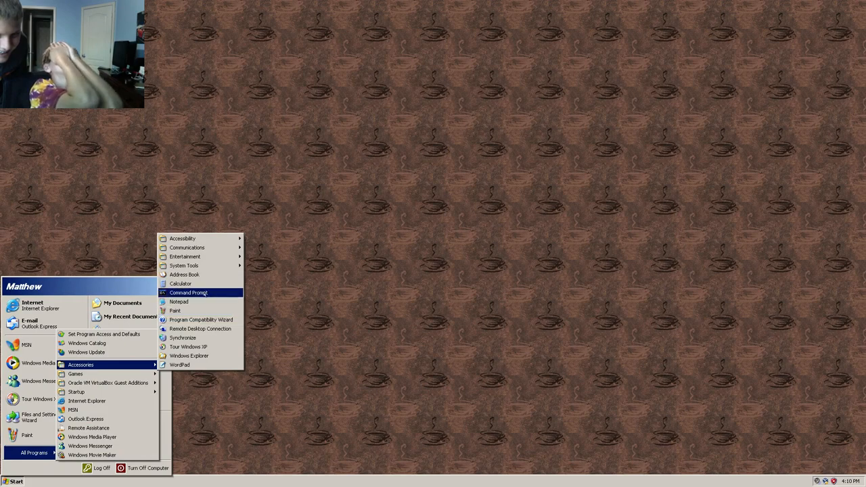
mouse_move(188, 247)
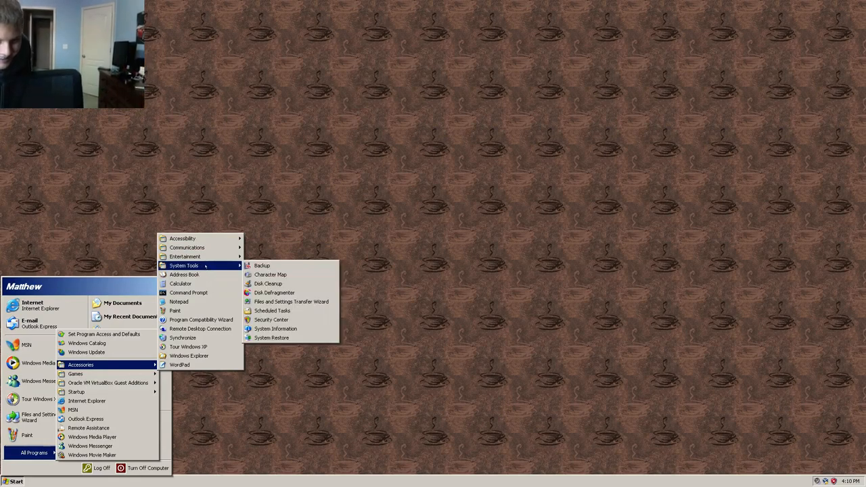
mouse_move(180, 284)
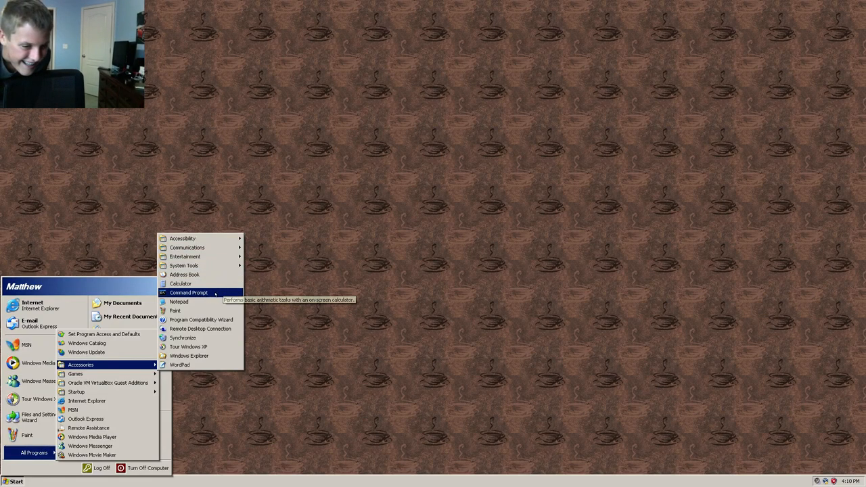
mouse_move(179, 365)
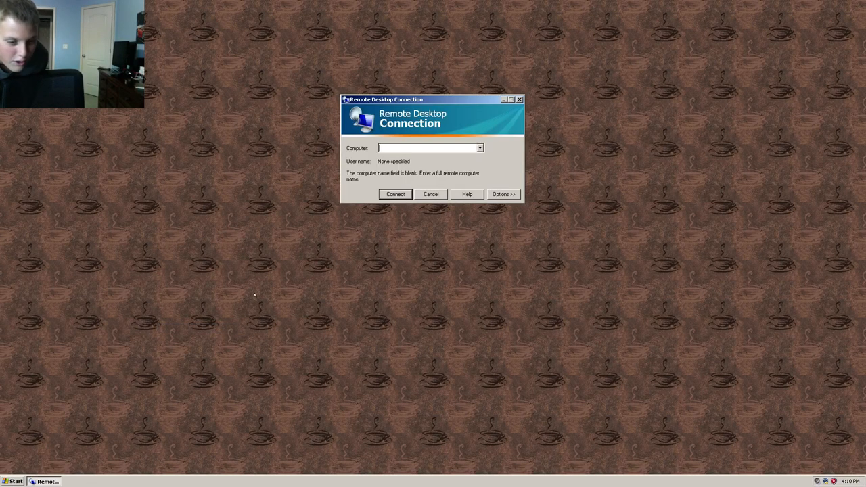
click(431, 194)
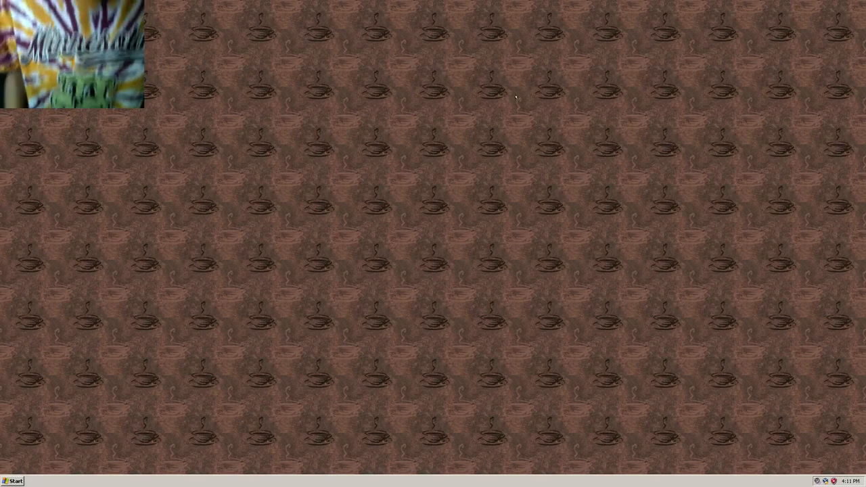
click(13, 481)
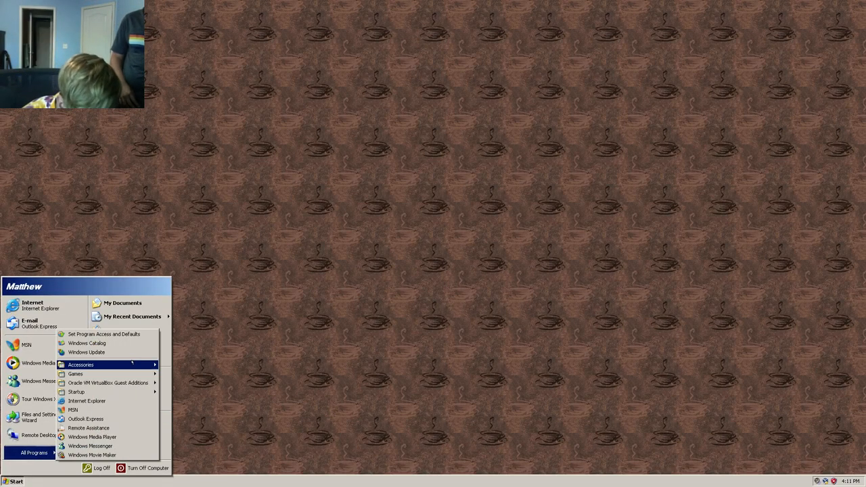
mouse_move(107, 382)
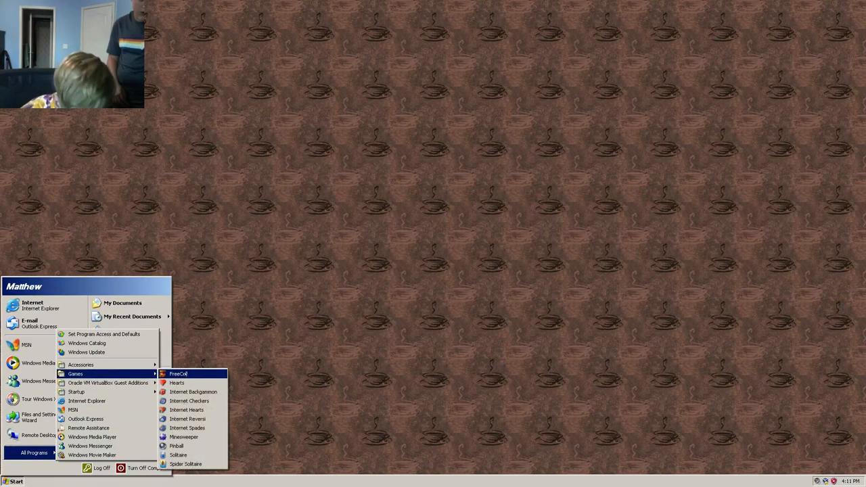
mouse_move(190, 400)
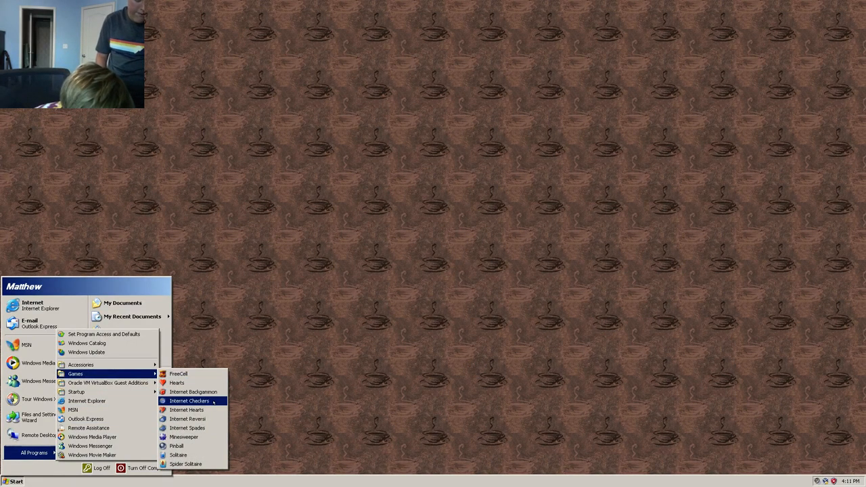
mouse_move(178, 455)
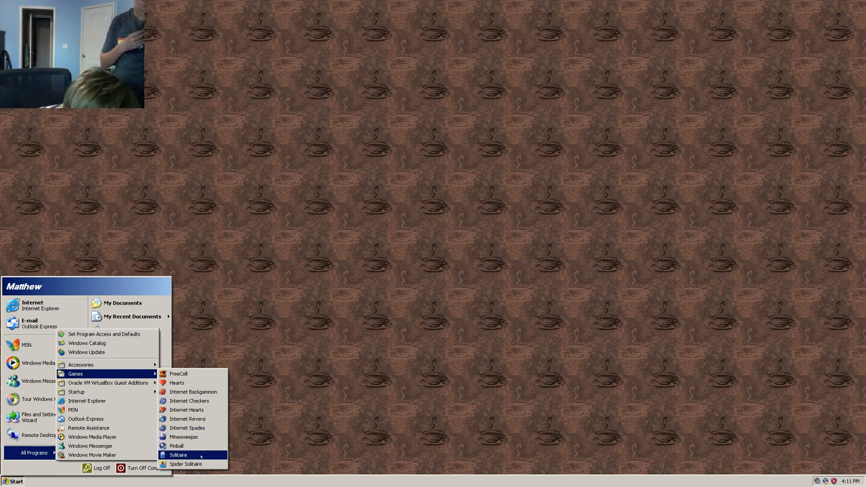
mouse_move(176, 446)
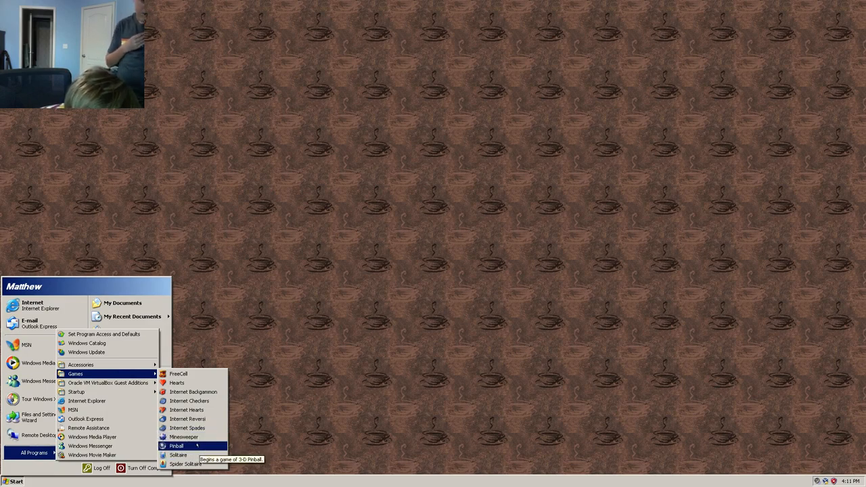
Launch 3D Pinball Space Cadet from the Games list.
click(176, 446)
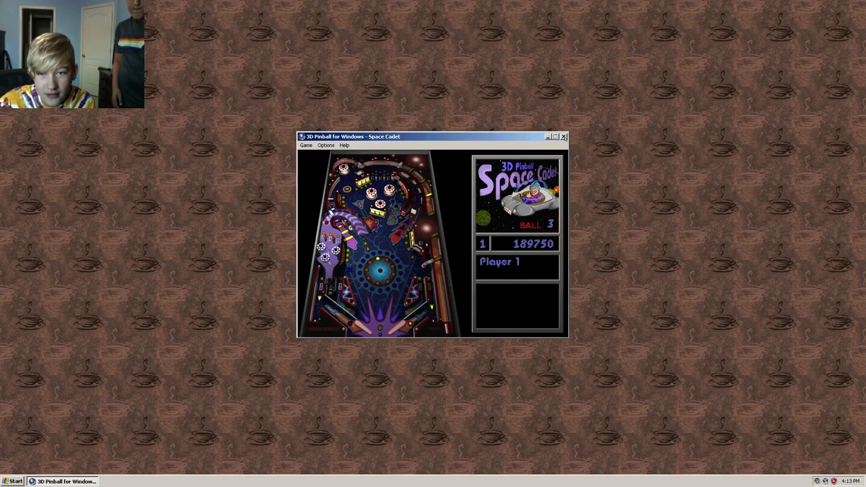
Open the All Programs list to reach the Games submenu.
click(15, 481)
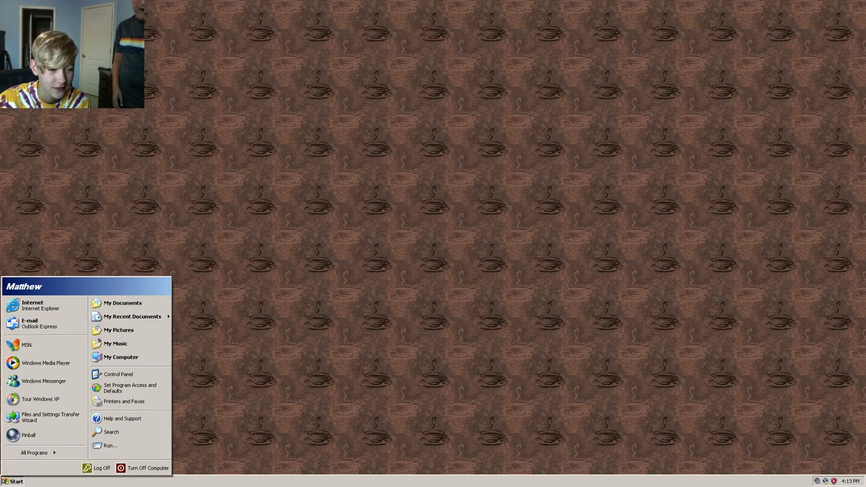
mouse_move(41, 399)
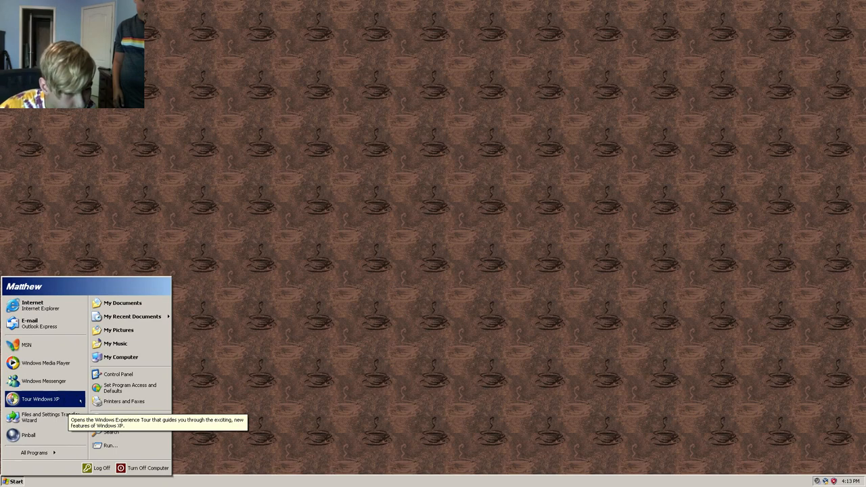
mouse_move(26, 345)
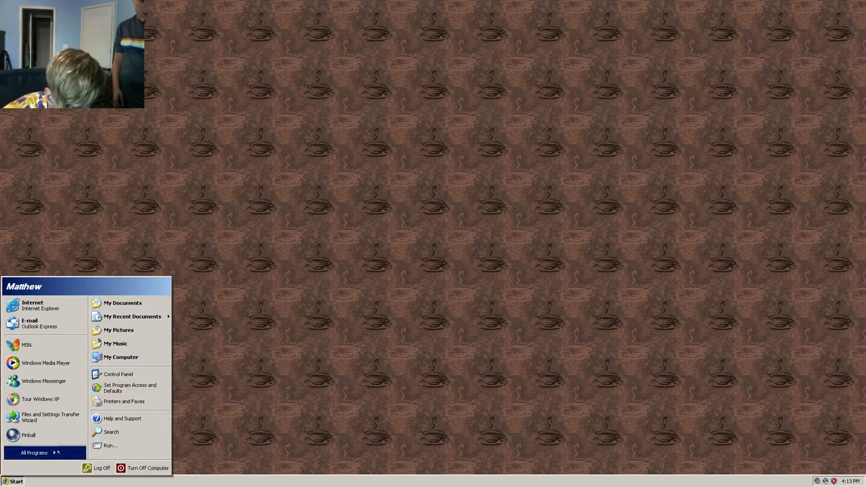
click(34, 452)
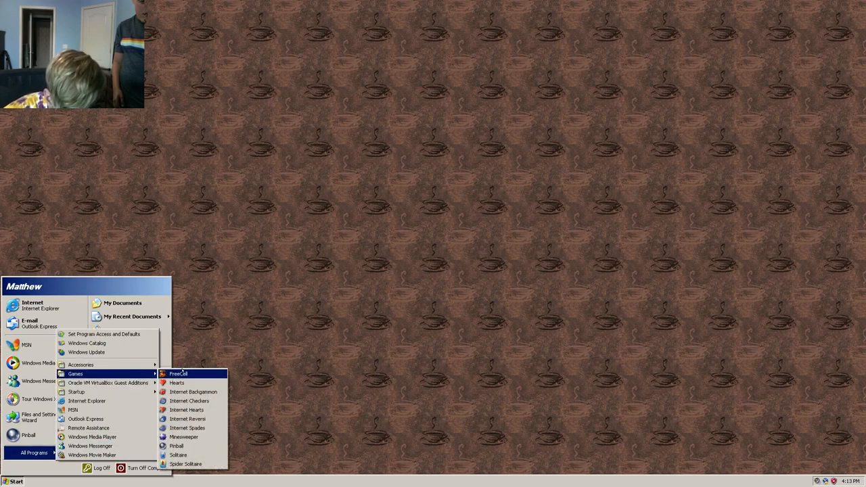
mouse_move(189, 401)
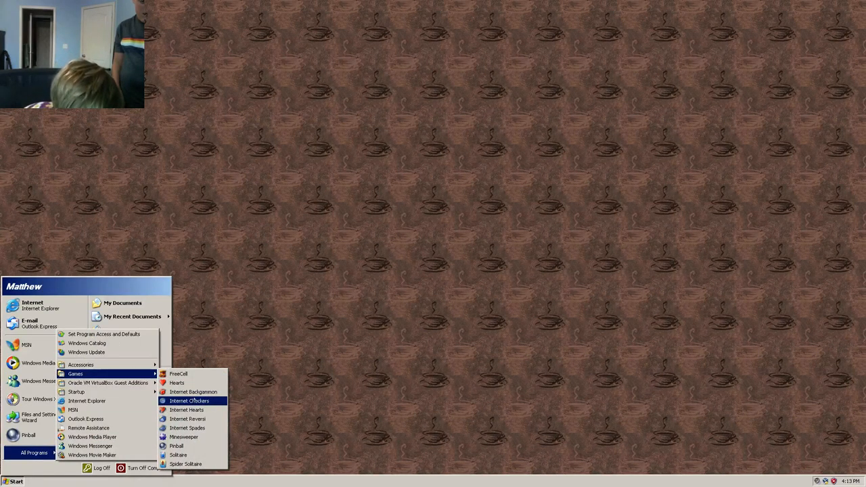
mouse_move(185, 464)
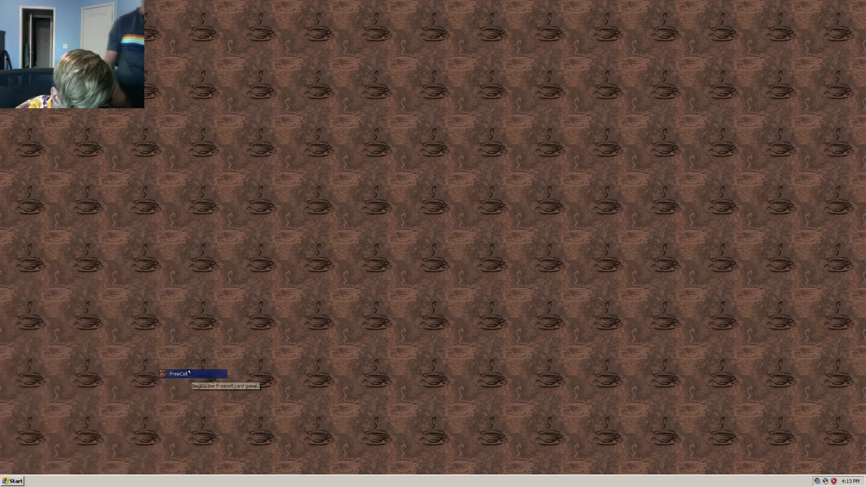
Launch FreeCell, close it and reopen the Start menu.
click(178, 374)
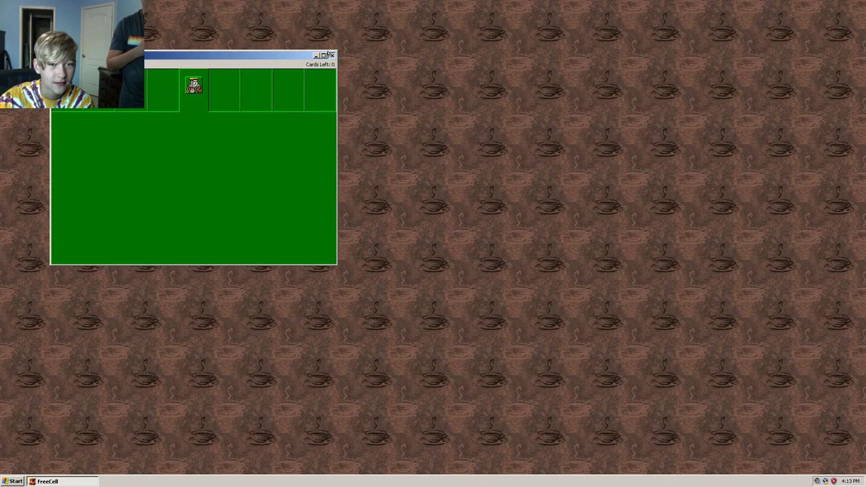
click(14, 481)
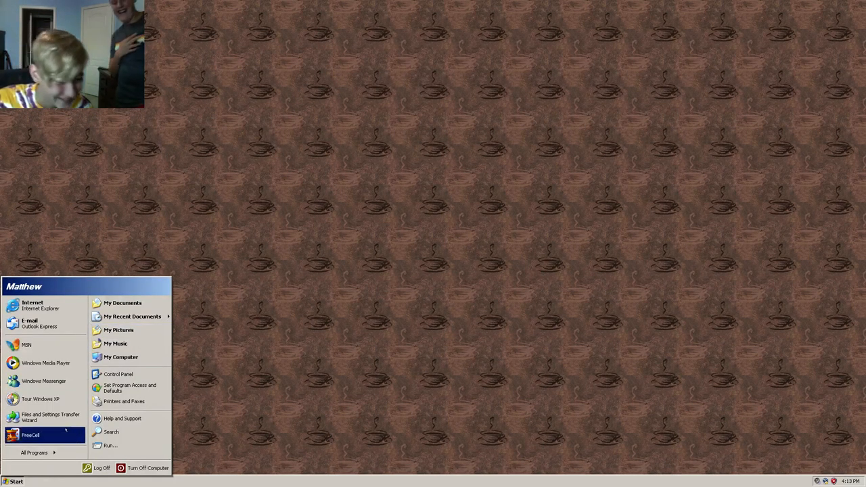
Open All Programs and the Games submenu showing Minesweeper.
click(34, 452)
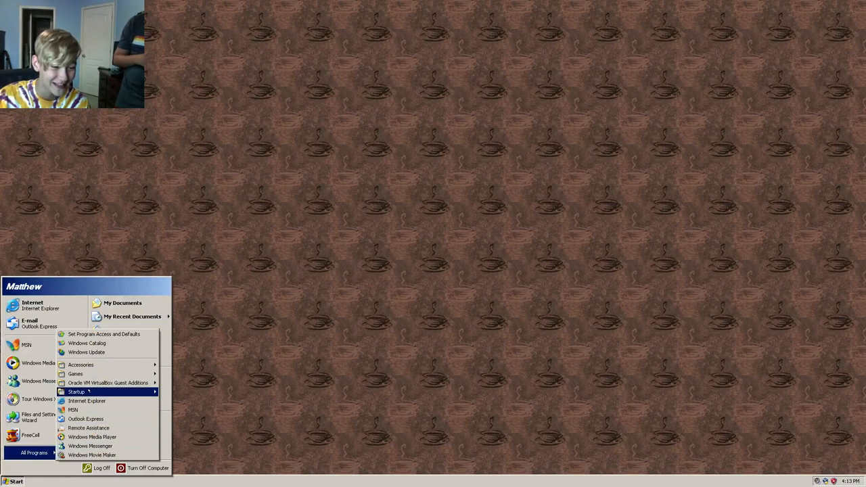
click(75, 373)
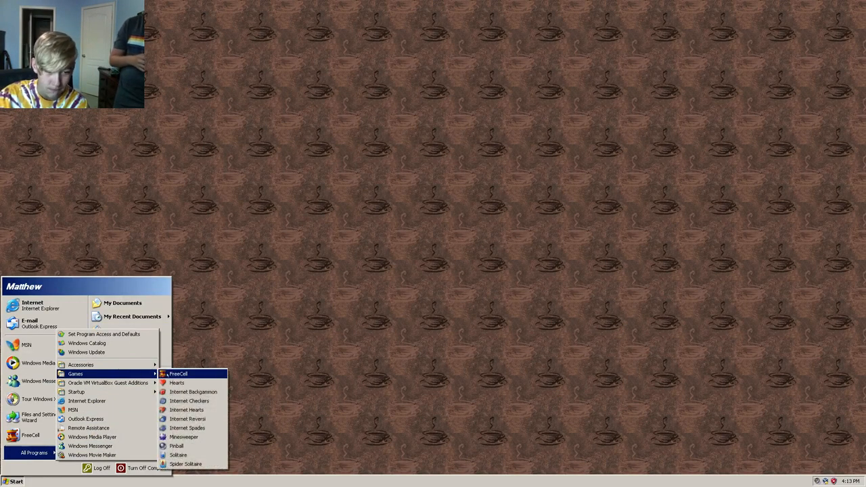
mouse_move(183, 437)
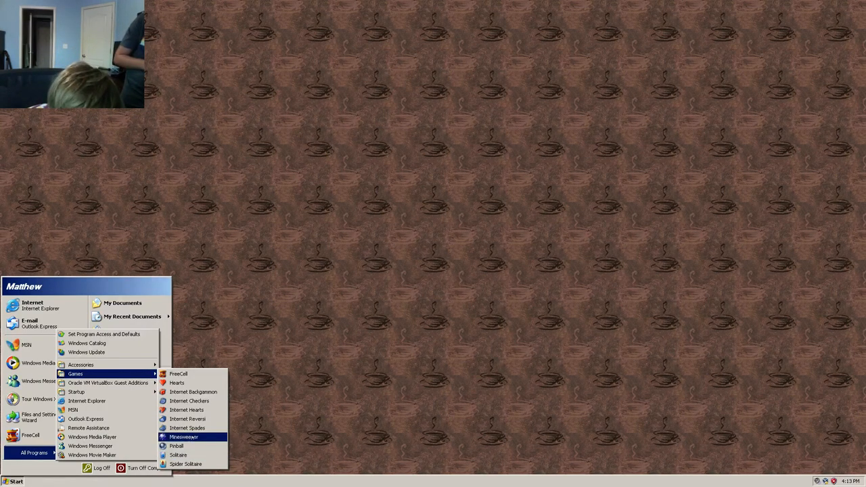
mouse_move(176, 446)
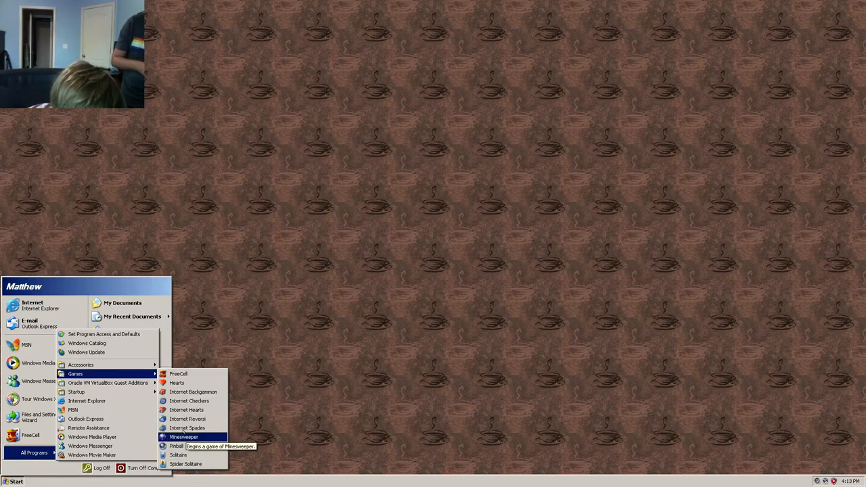
Launch Minesweeper and uncover squares until the first beginner round hits a mine.
click(183, 437)
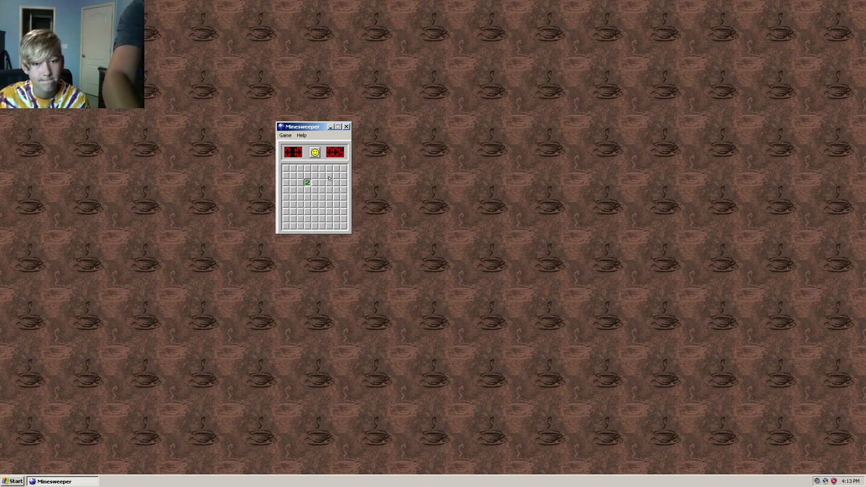
click(314, 182)
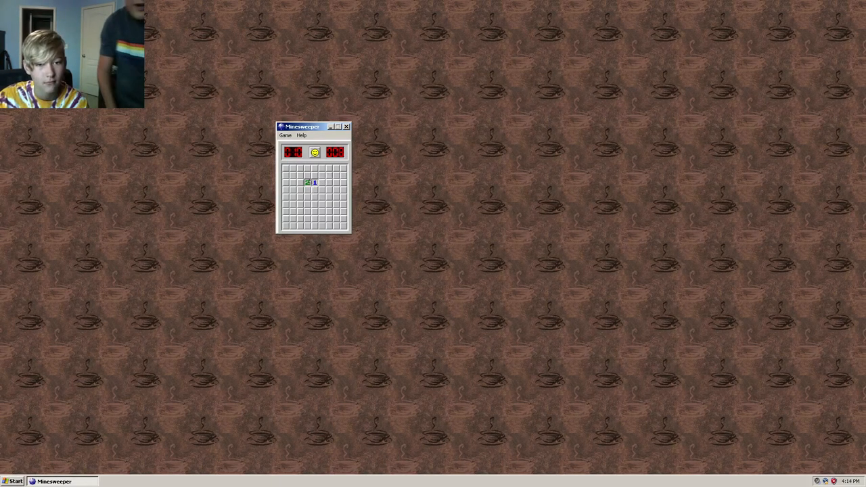
click(314, 175)
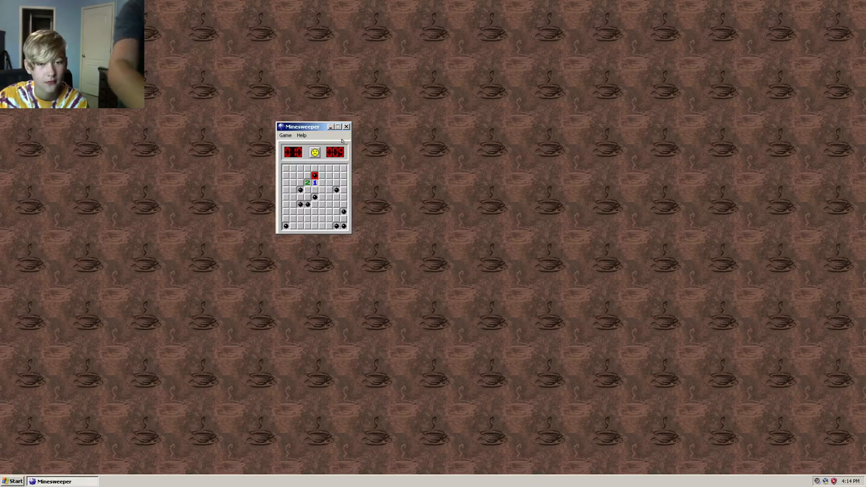
Start a new game via Game > New, lose it on a mine, and reopen the Game menu.
click(285, 135)
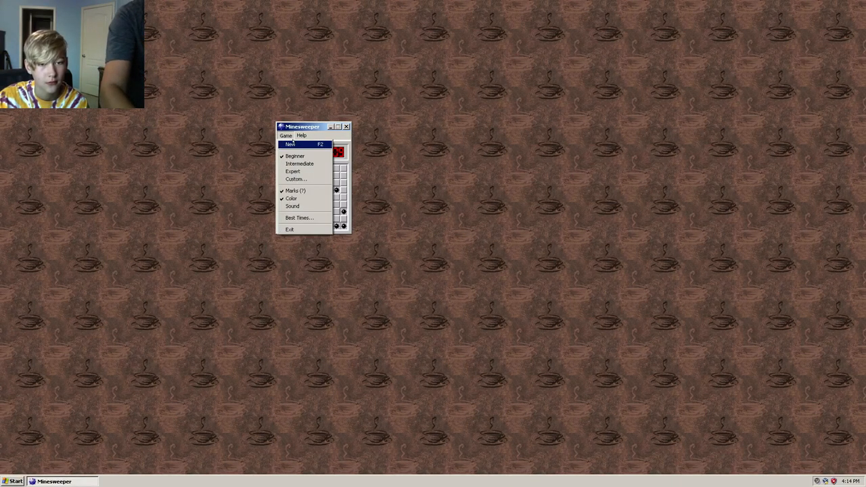
click(290, 145)
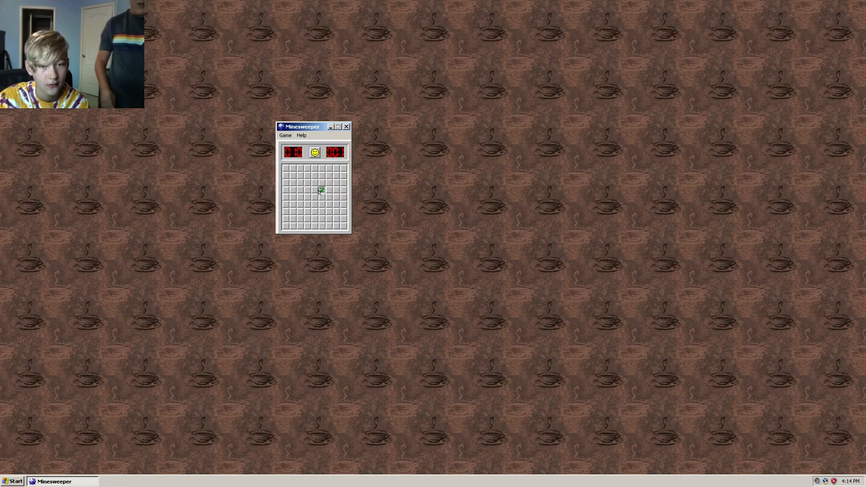
click(314, 190)
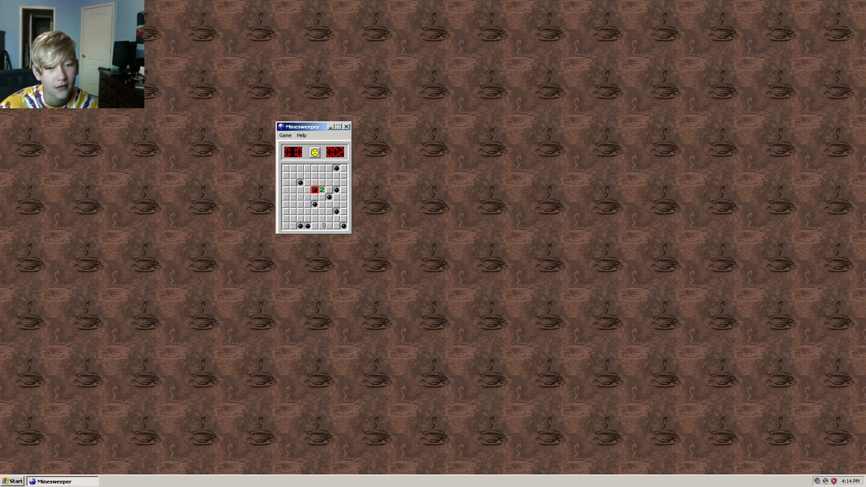
click(286, 135)
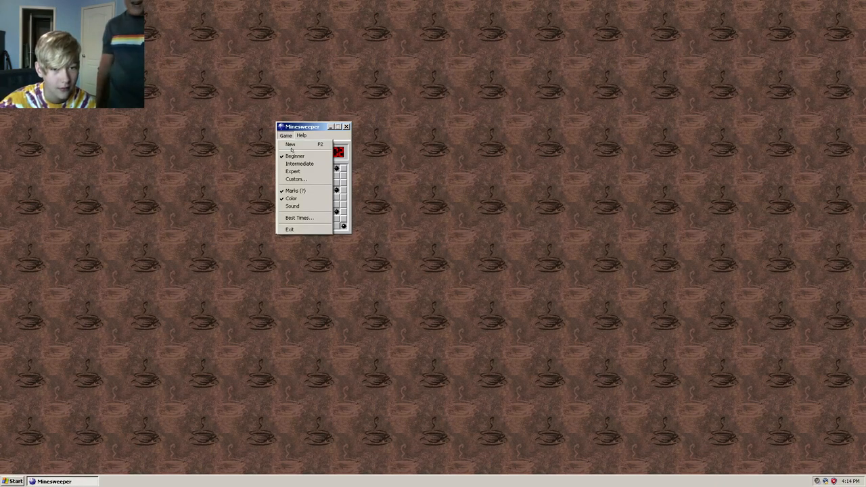
Set a custom 90 by 90 field with 1 mine, play a round on it, then return to Beginner.
click(295, 179)
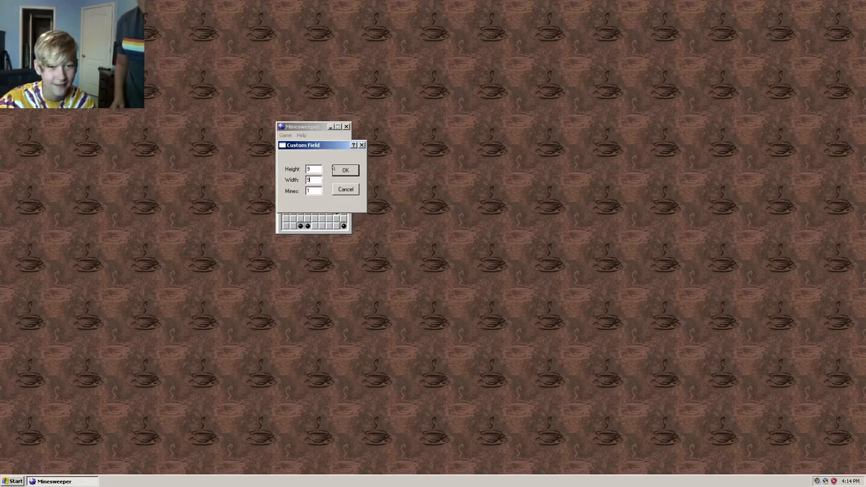
text(0)
click(314, 170)
text(0)
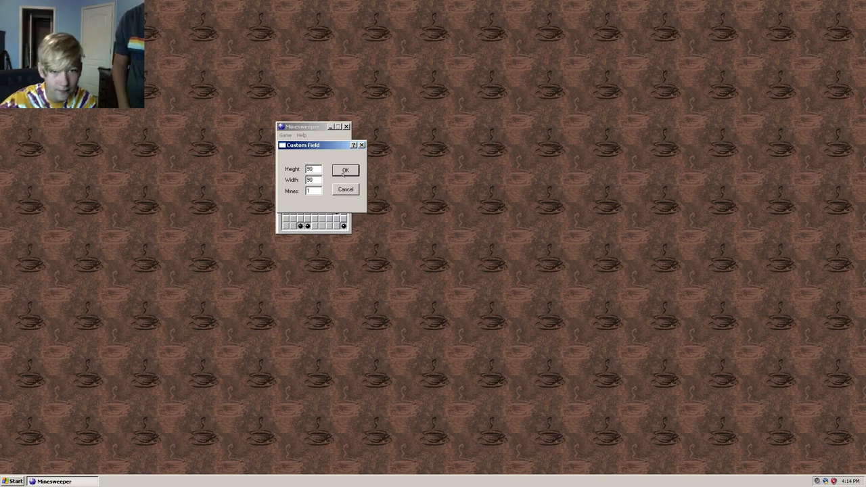
click(345, 169)
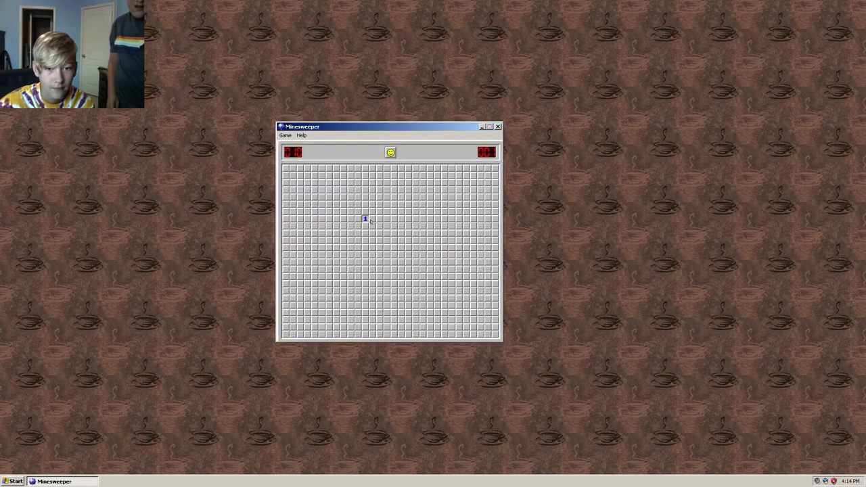
click(365, 218)
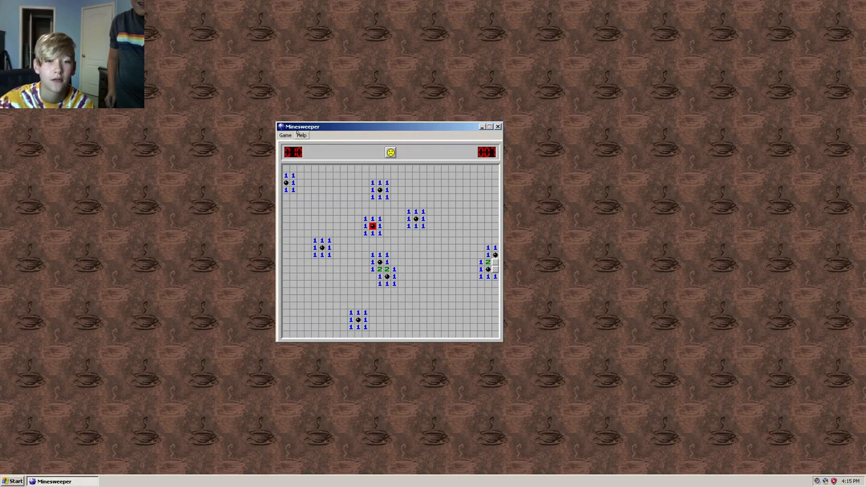
click(390, 152)
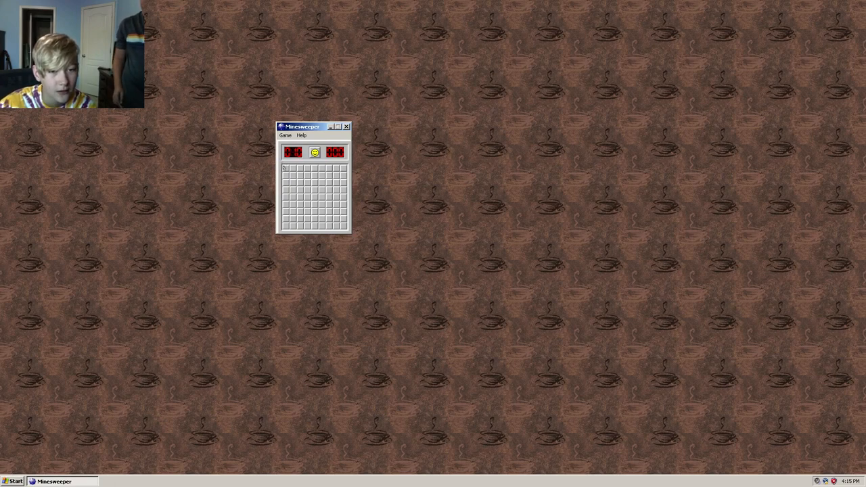
Uncover squares on the beginner field until a mine ends the round.
right_click(314, 196)
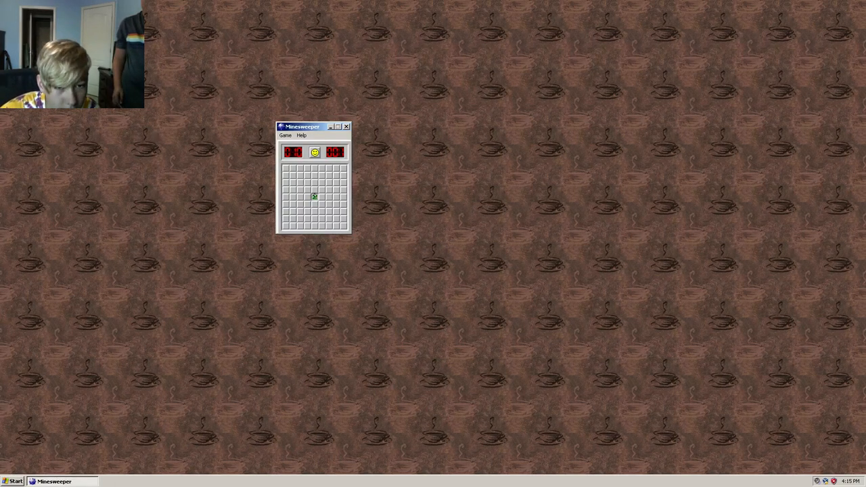
click(313, 197)
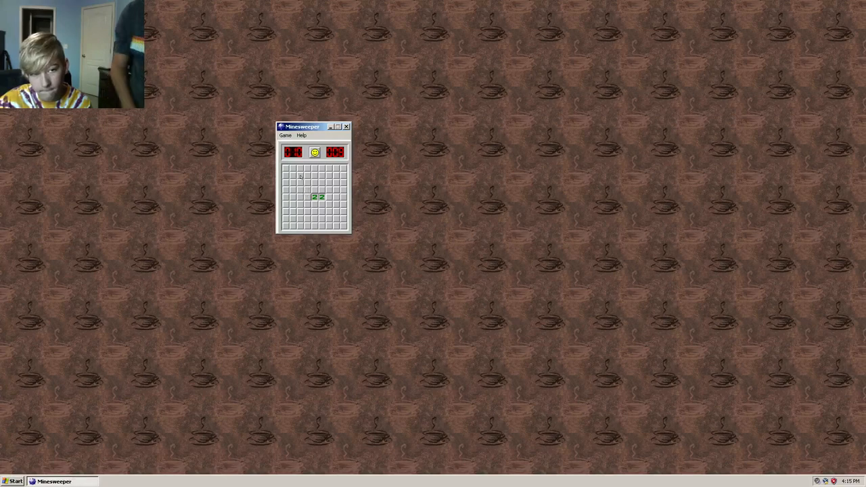
click(300, 175)
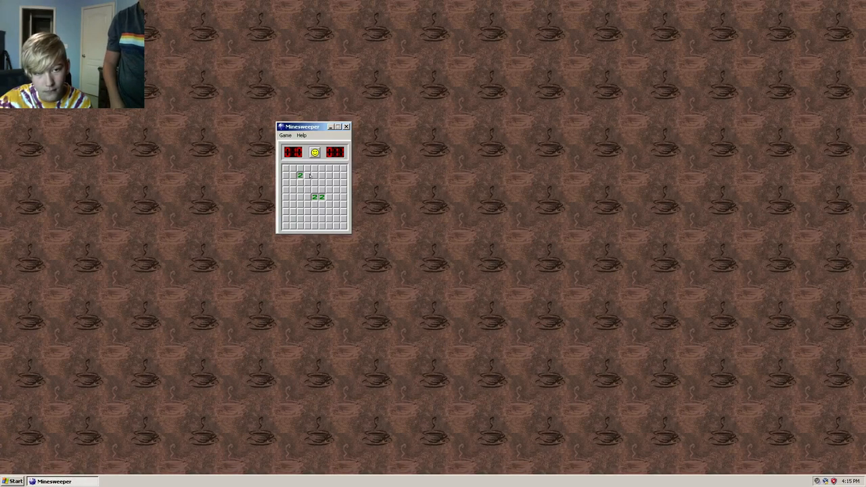
click(341, 168)
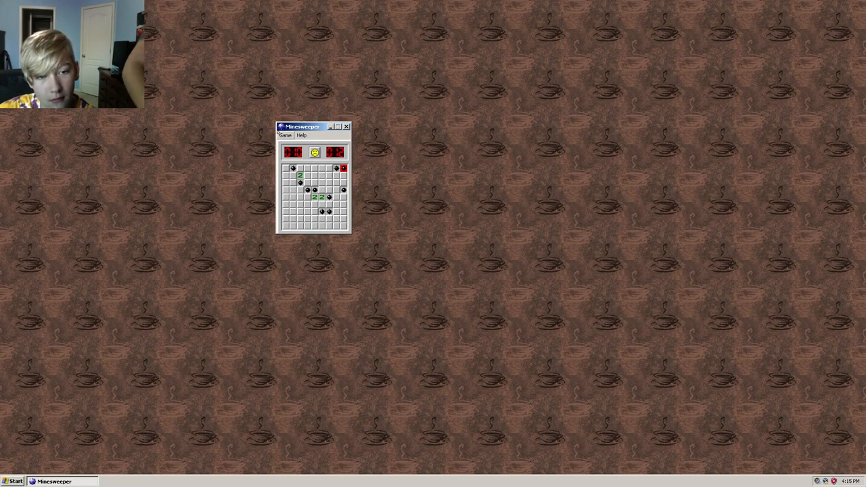
Start a new round with the smiley and uncover a large cleared area.
click(315, 151)
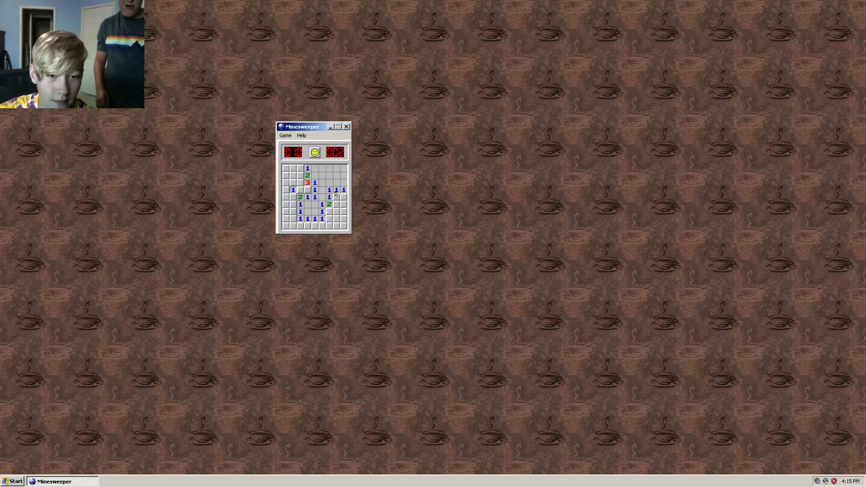
click(292, 174)
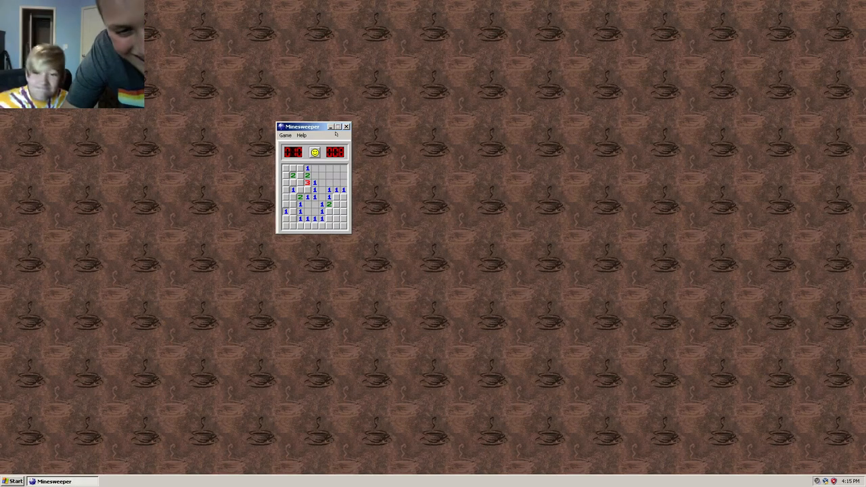
Close Minesweeper, bring up Turn Off Computer from Start, and cancel it.
click(346, 126)
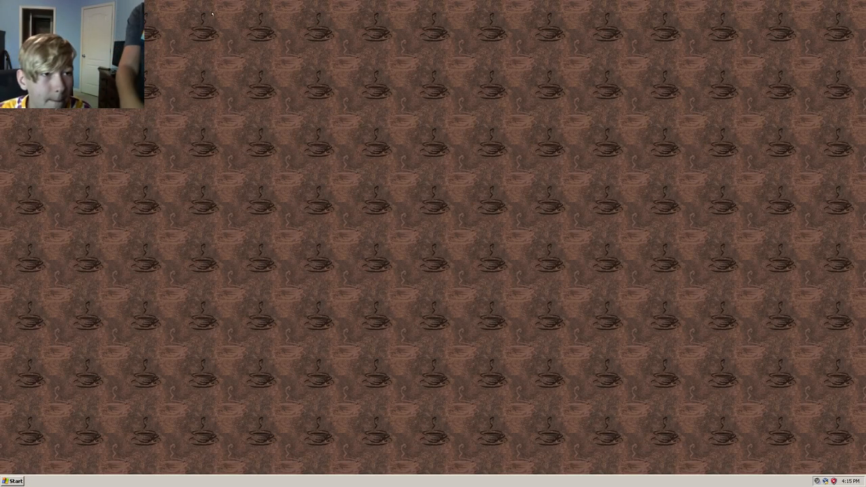
click(14, 481)
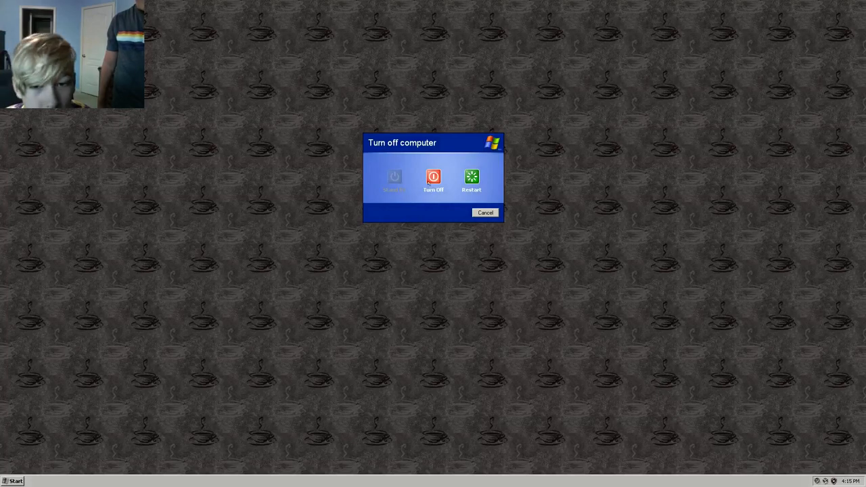
click(485, 212)
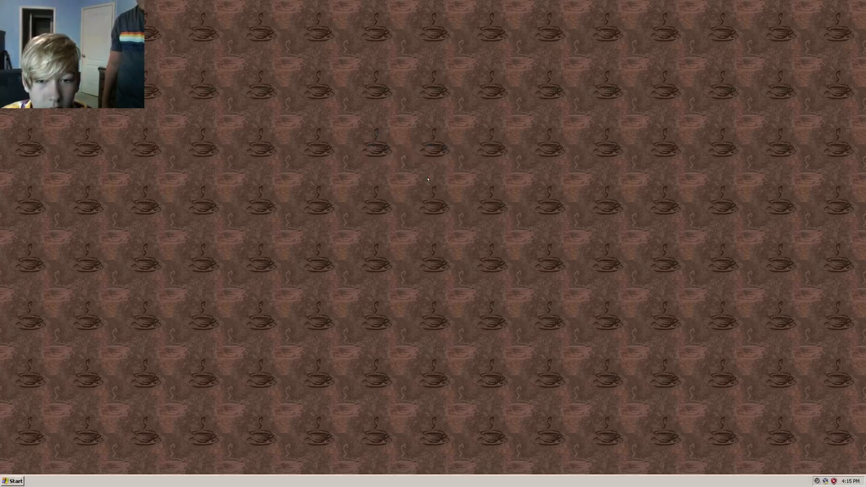